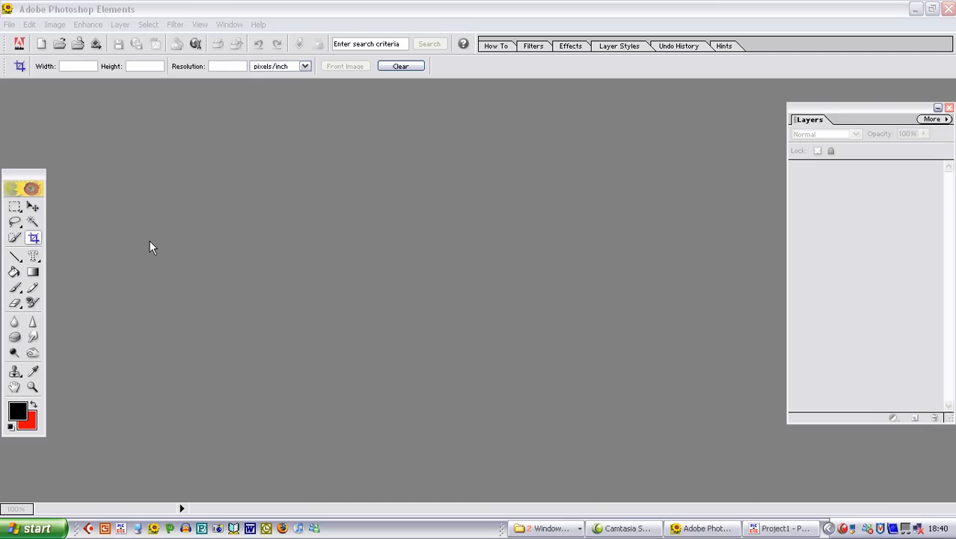
mouse_move(164, 247)
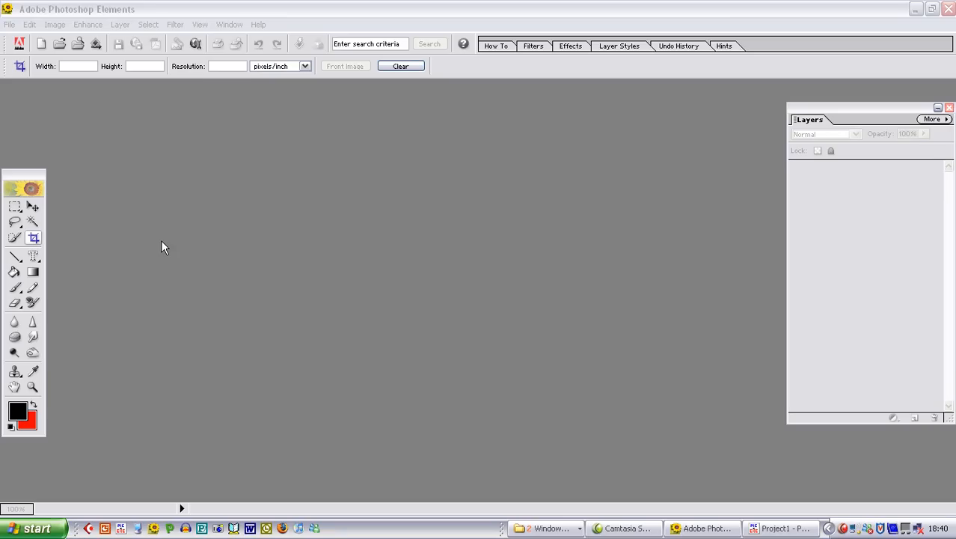
mouse_move(171, 215)
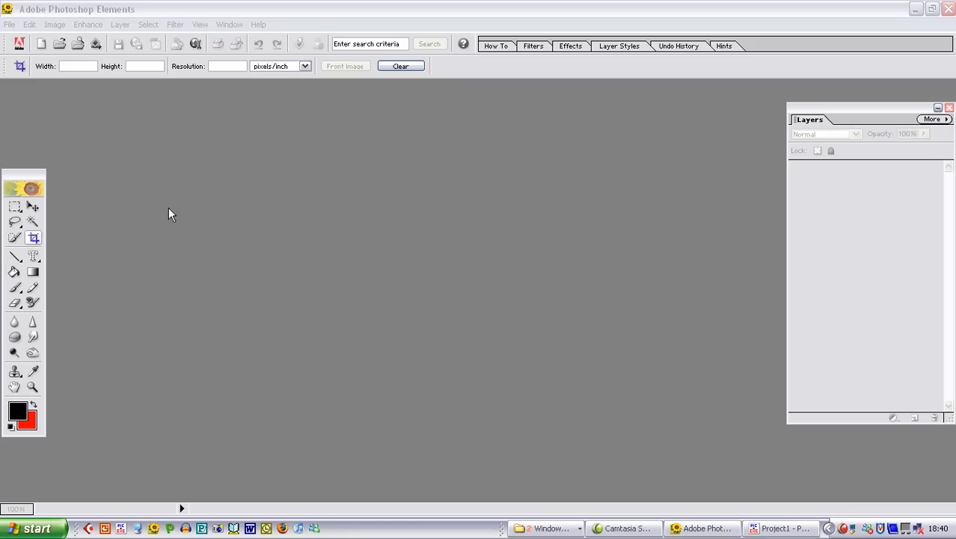
Open the Curlew copy, Dunlin, Knot and Oystercaycher images from Local Disk C:.
click(10, 24)
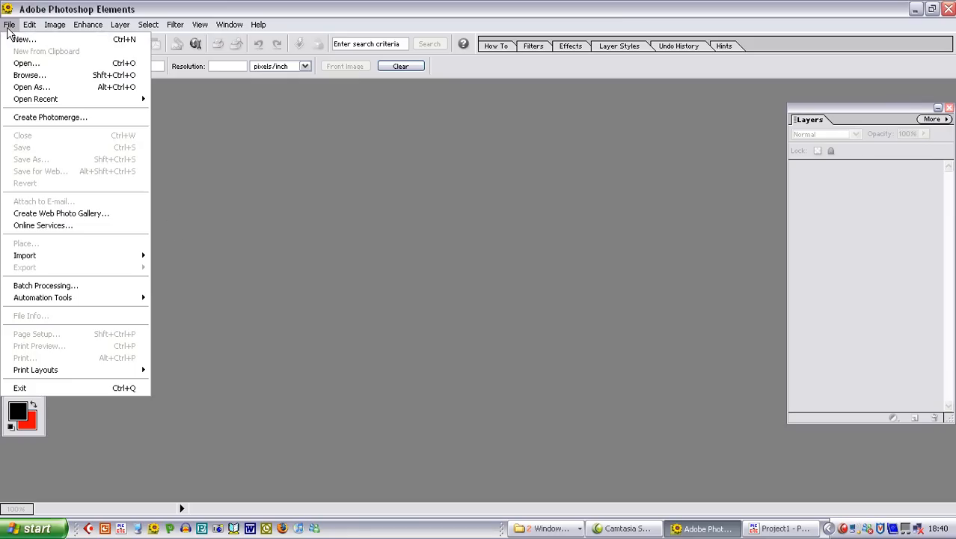
click(26, 63)
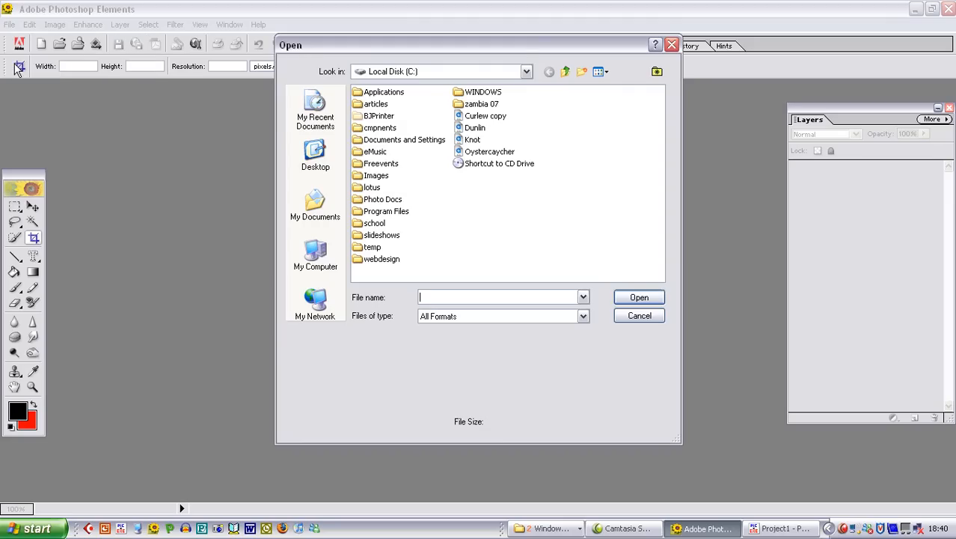
click(485, 115)
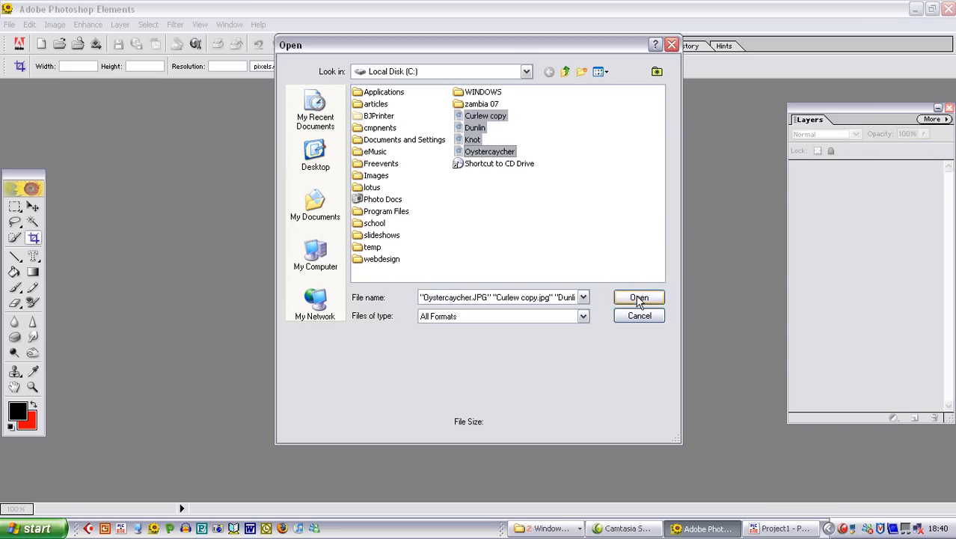
click(638, 297)
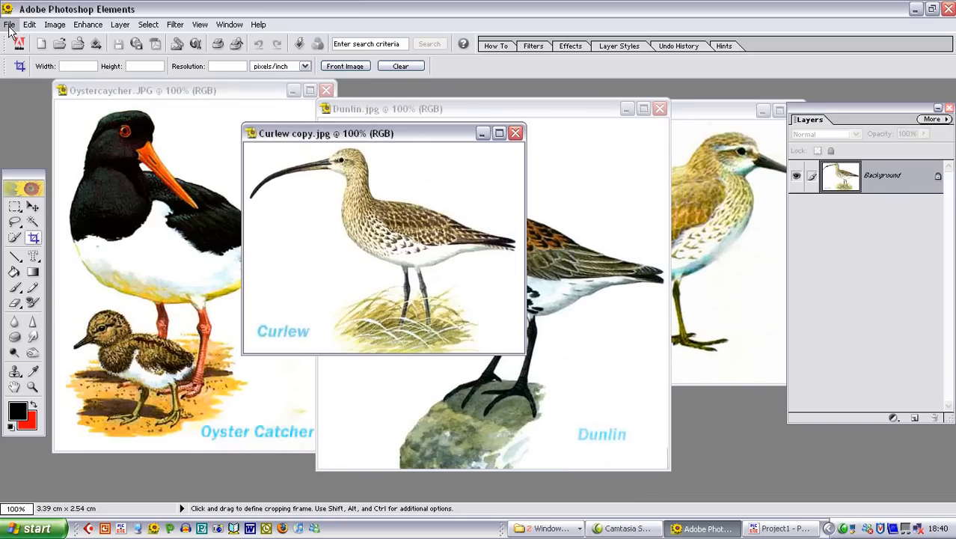
Create a new 1024 × 768, 72 ppi image with Background Color contents.
click(10, 24)
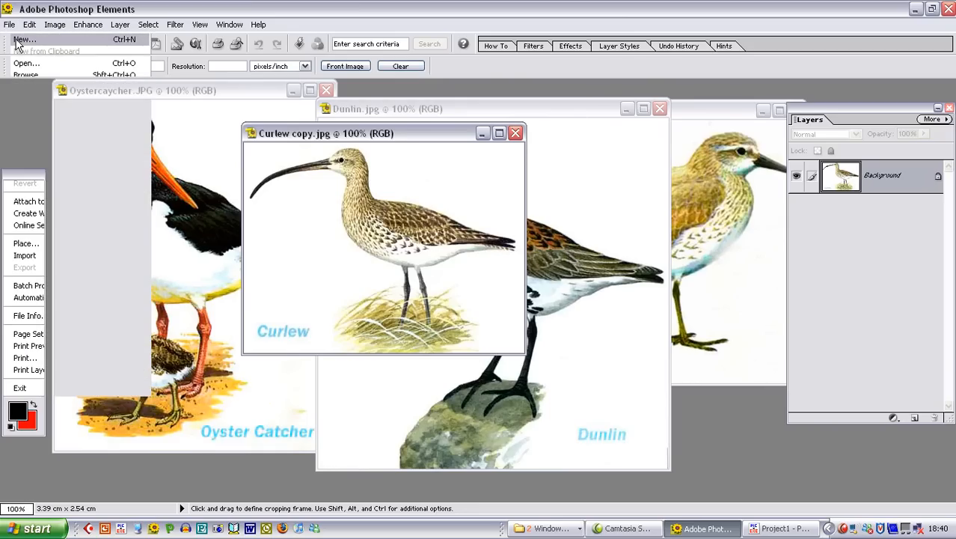
click(24, 38)
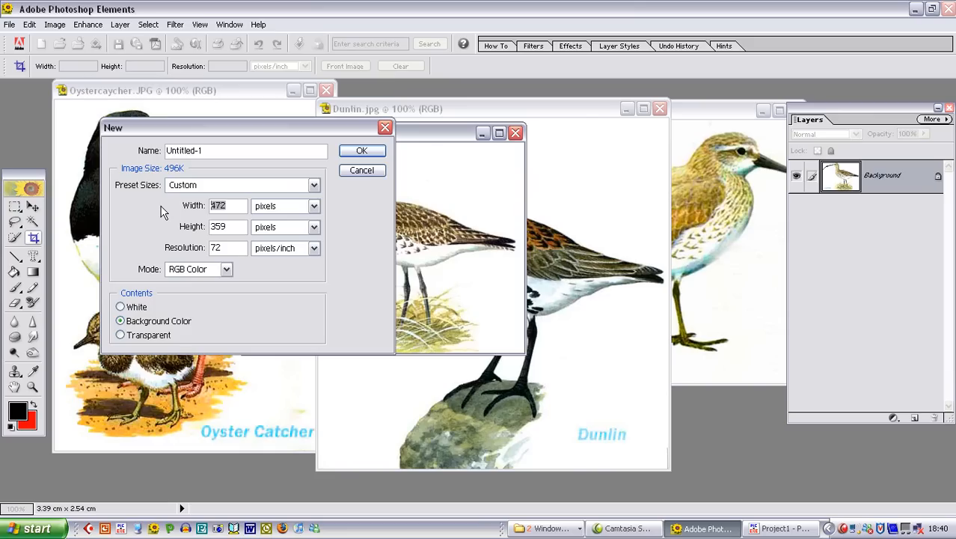
text(1024)
click(228, 227)
text(768)
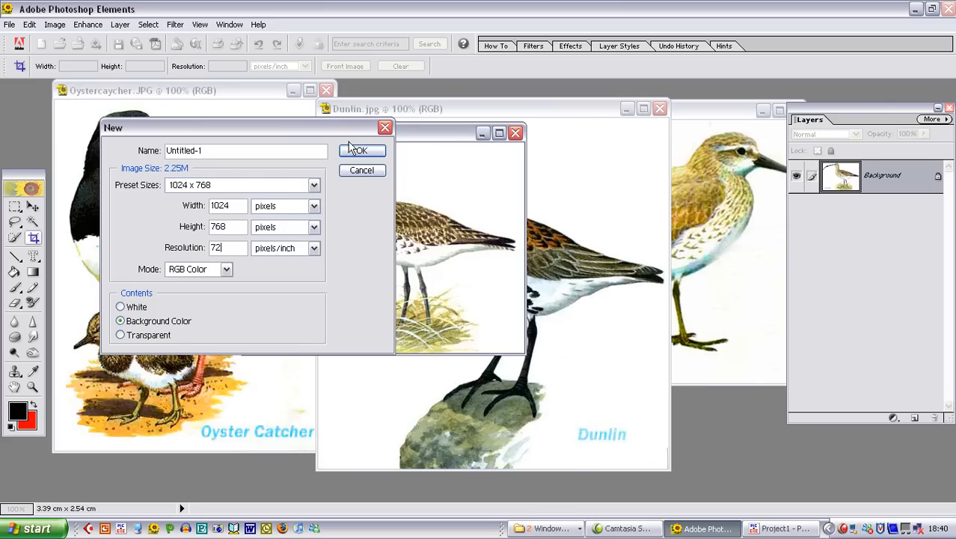
click(362, 150)
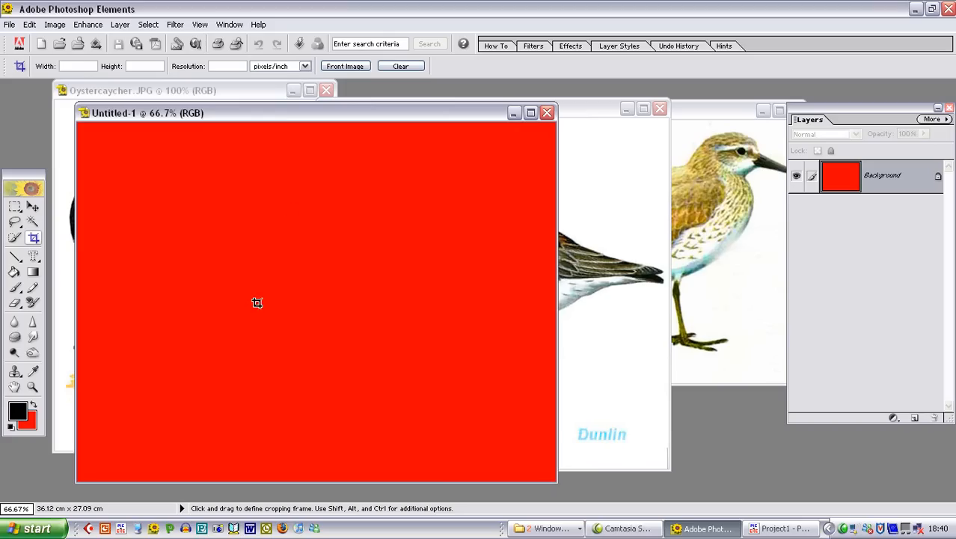
mouse_move(371, 346)
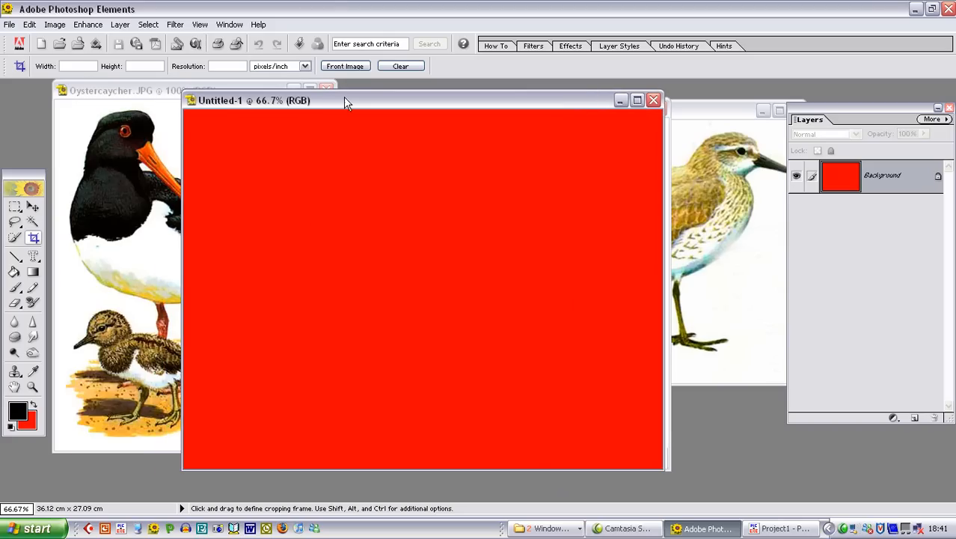
mouse_move(56, 413)
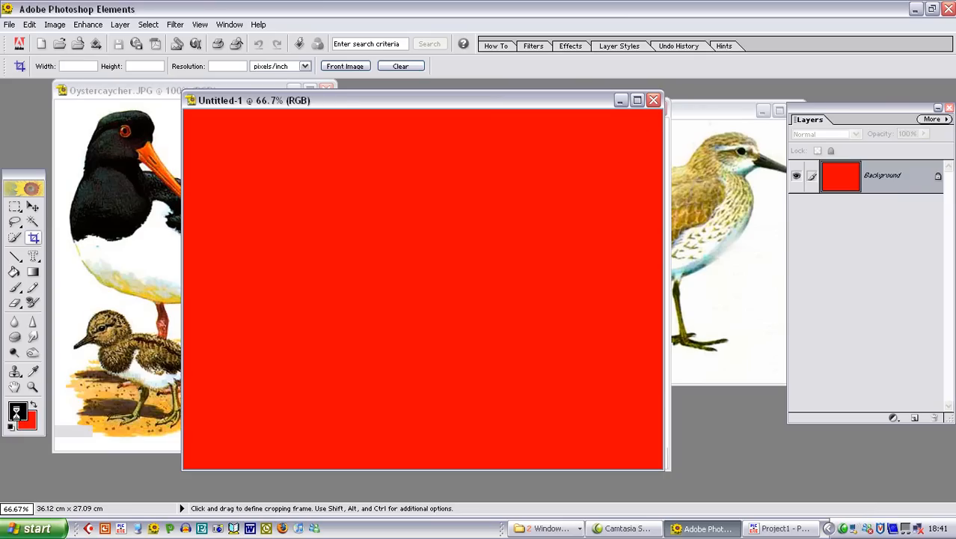
Set the foreground colour to 8C8DC9 and paint-bucket fill the canvas with it.
click(17, 410)
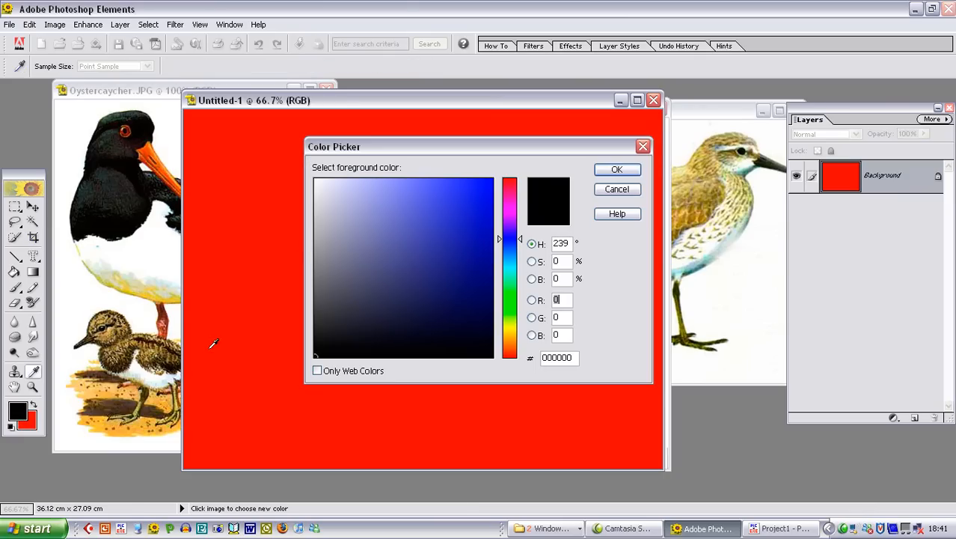
click(370, 216)
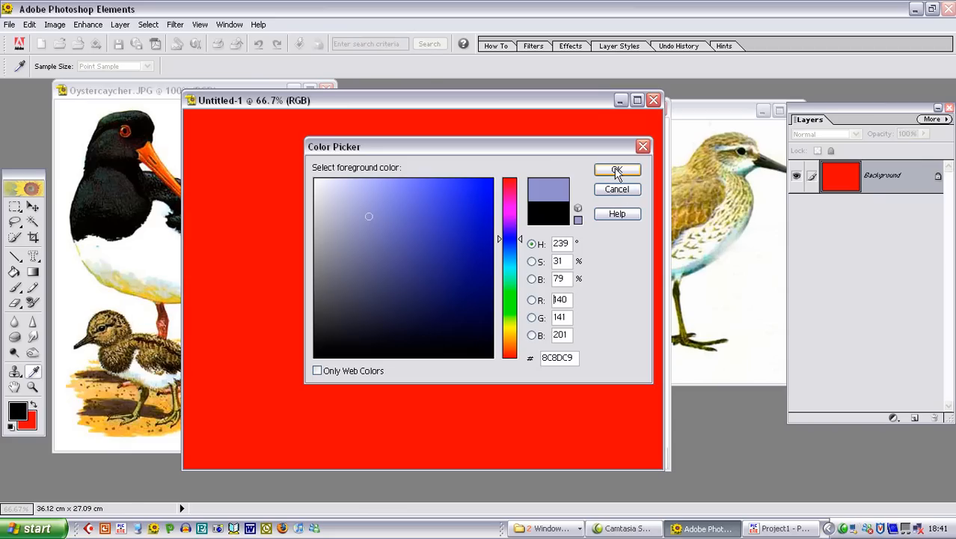
click(617, 169)
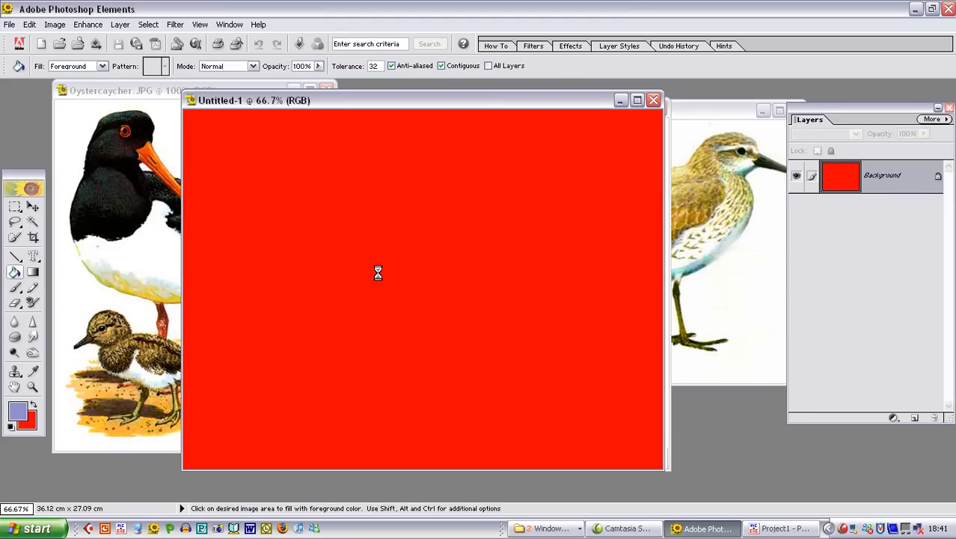
click(378, 273)
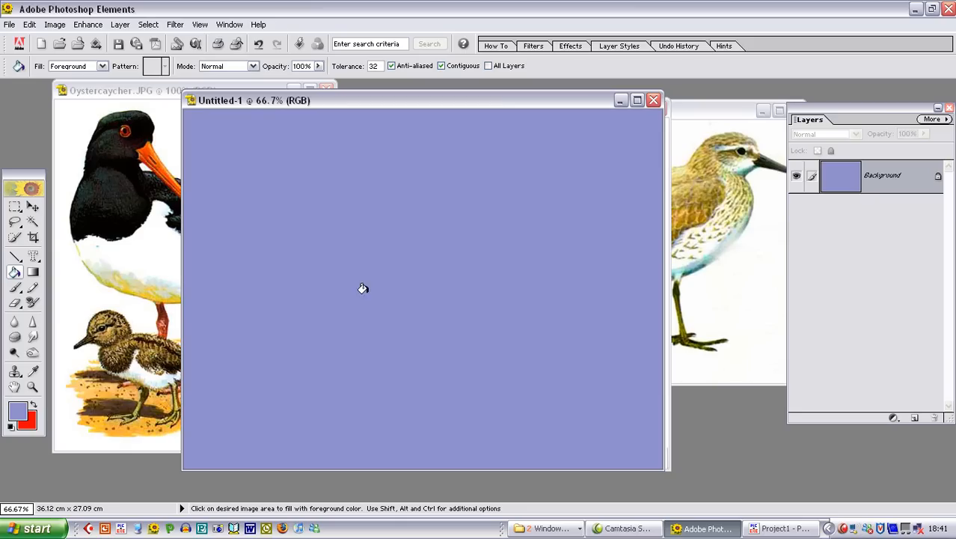
mouse_move(52, 223)
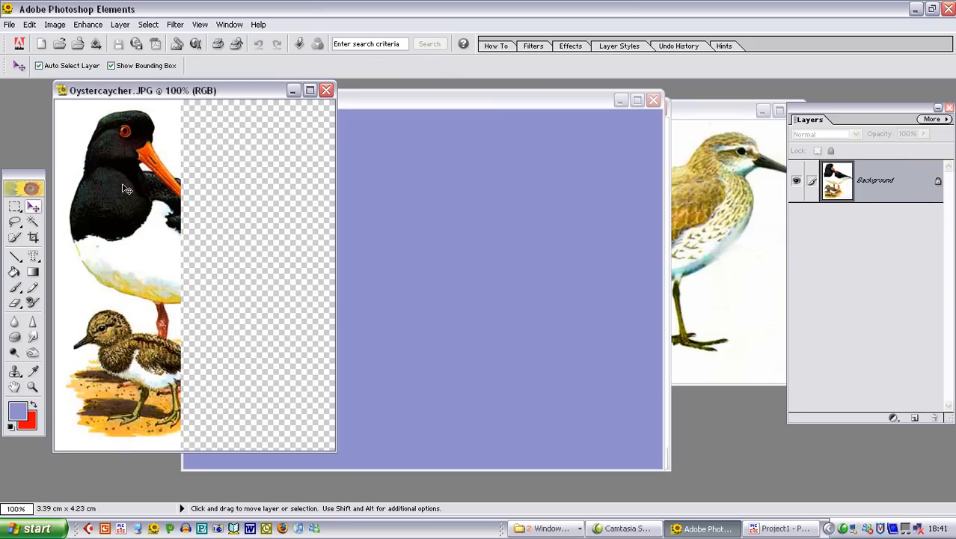
mouse_move(423, 262)
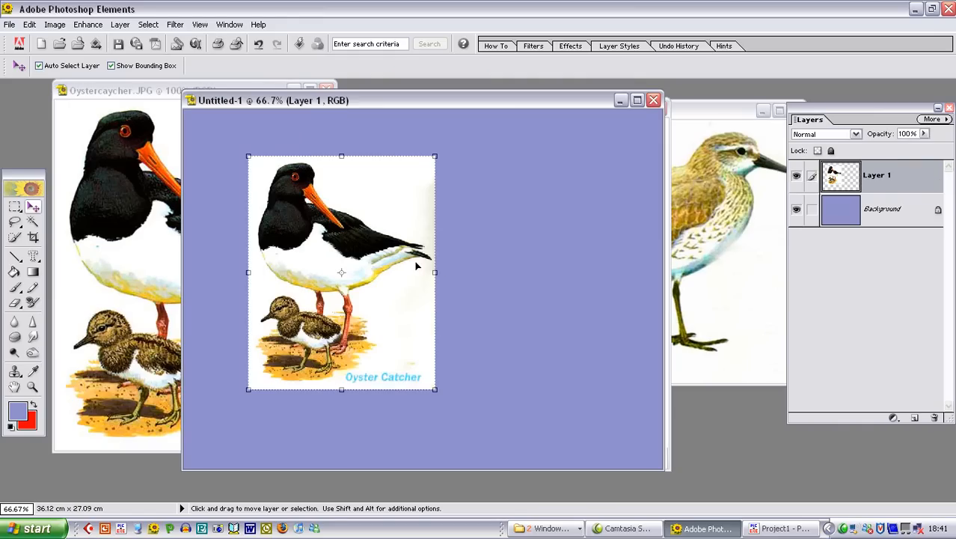
Move the Oystercaycher picture into Untitled-1, tilted at top-left, with a drop shadow.
drag(341, 272, 305, 247)
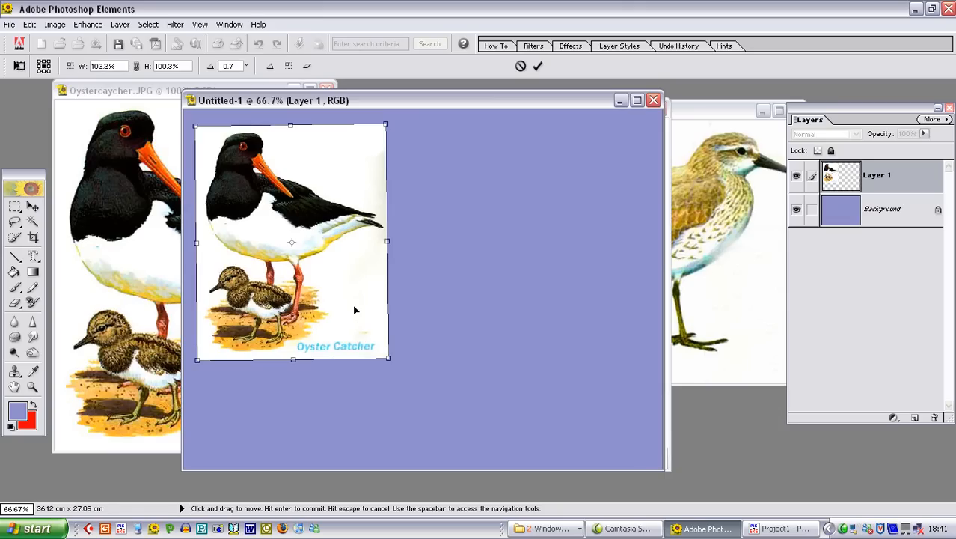
mouse_move(361, 289)
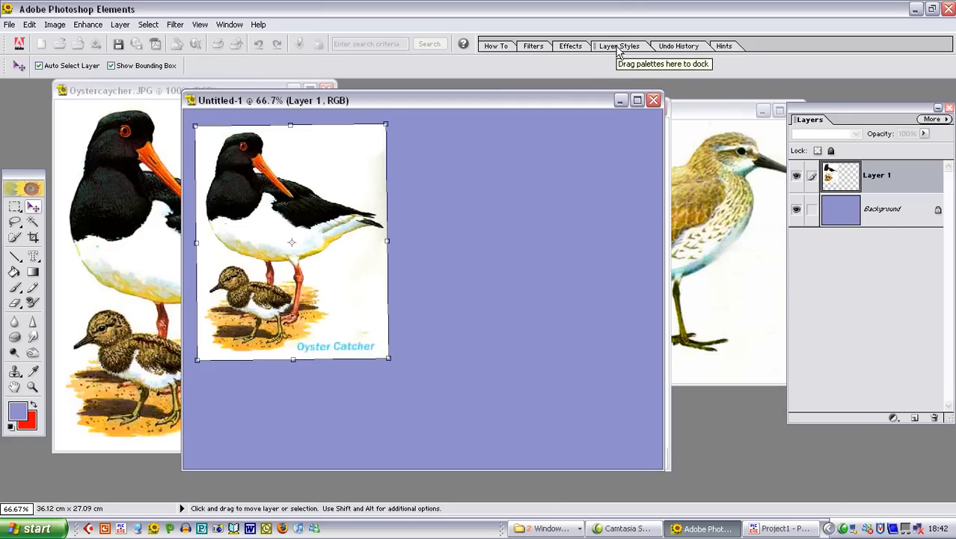
click(618, 45)
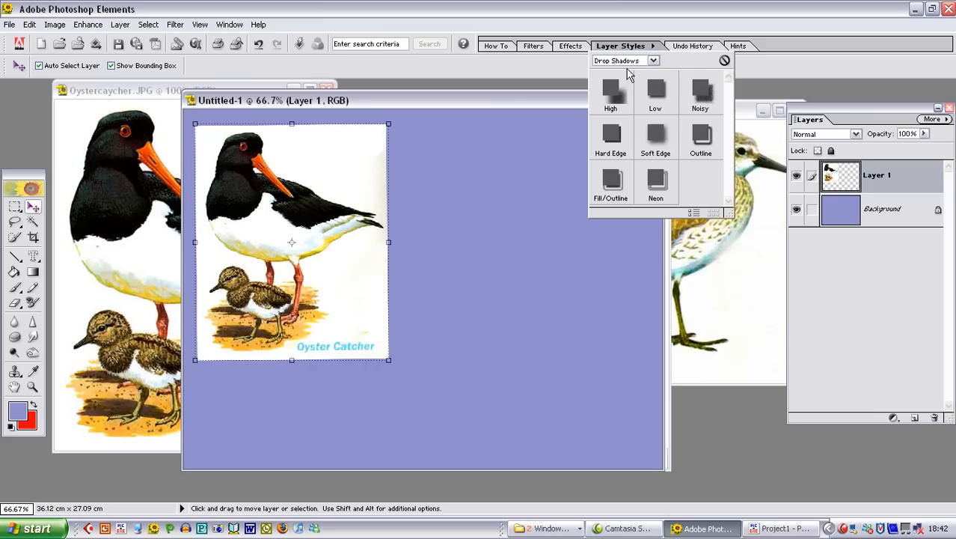
mouse_move(656, 99)
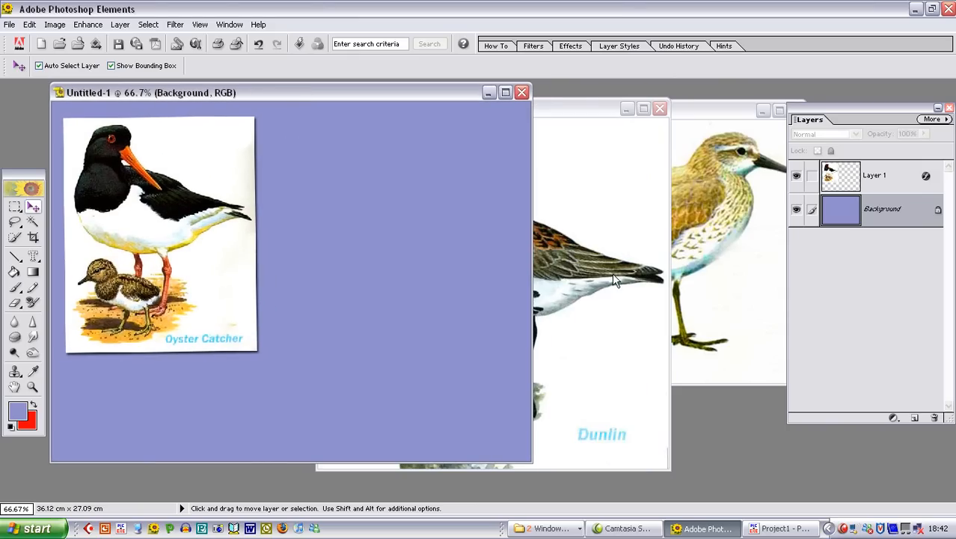
mouse_move(593, 247)
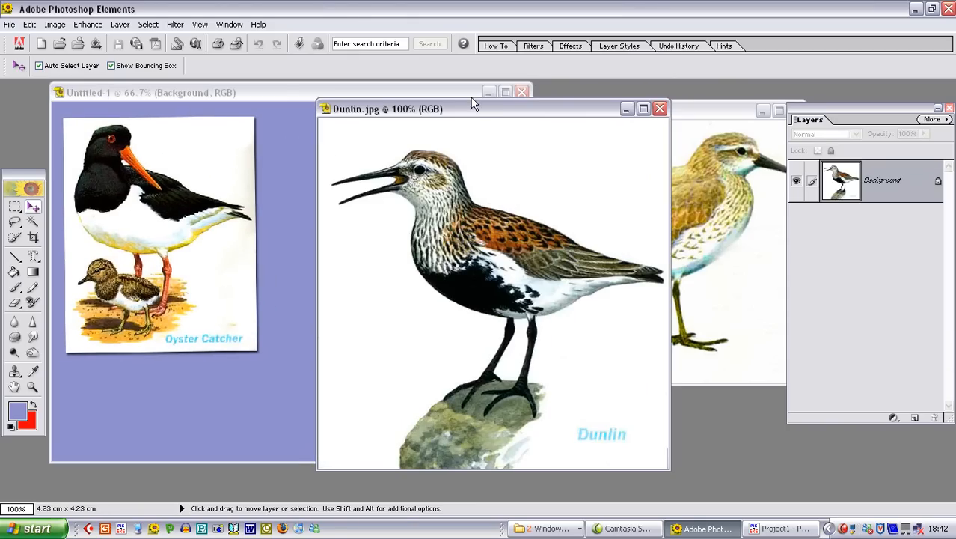
Copy the Dunlin picture into Untitled-1 as a tilted card with a drop shadow.
drag(471, 109, 621, 99)
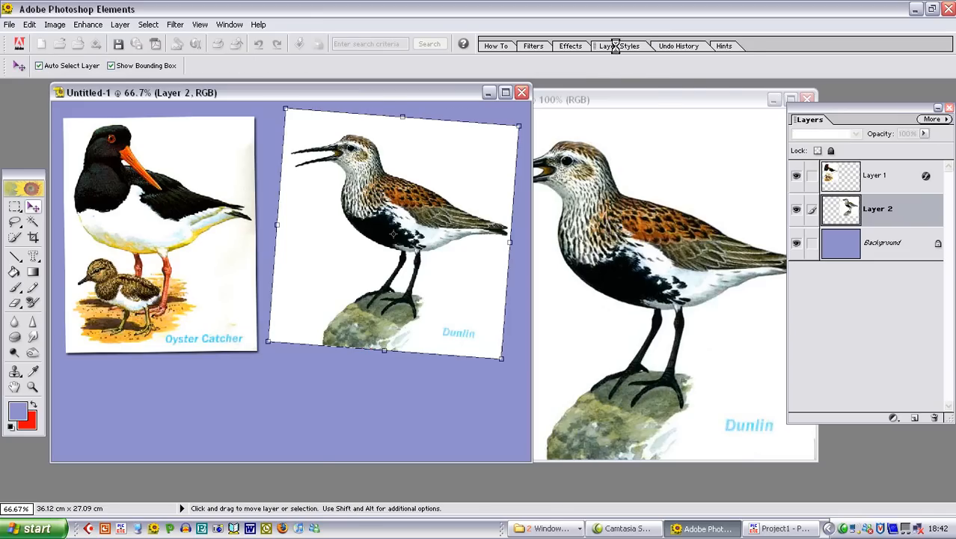
click(619, 46)
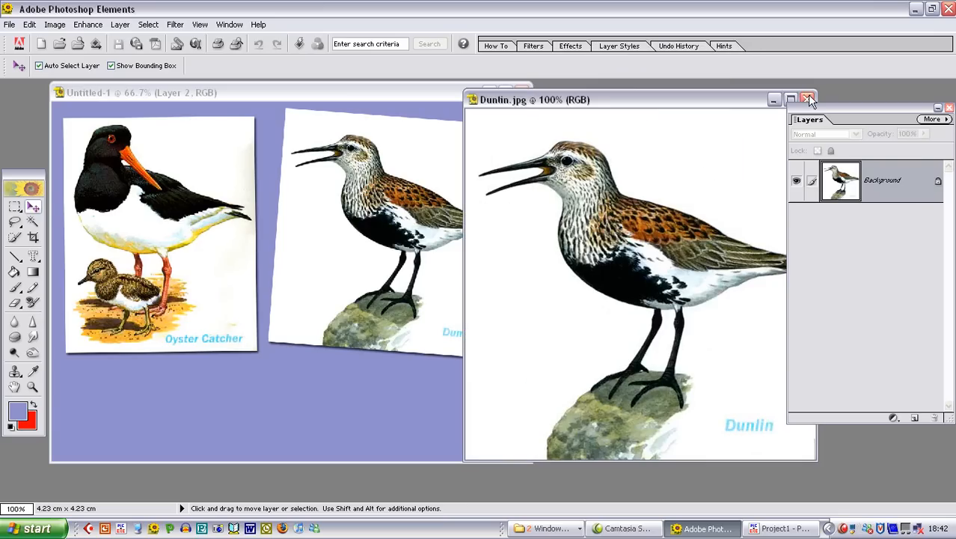
Close Dunlin.jpg, then tilt the Knot card at lower left and give it a drop shadow.
click(809, 99)
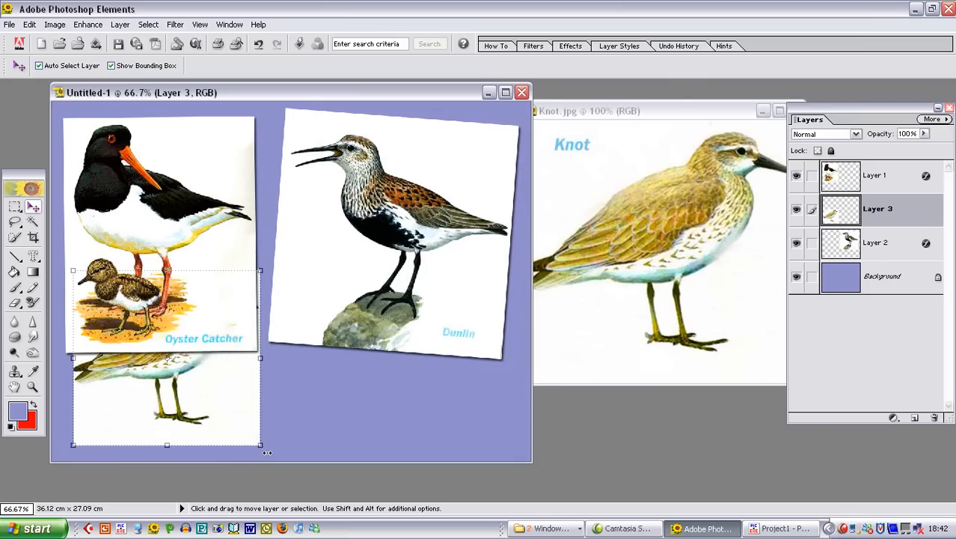
drag(260, 443, 273, 449)
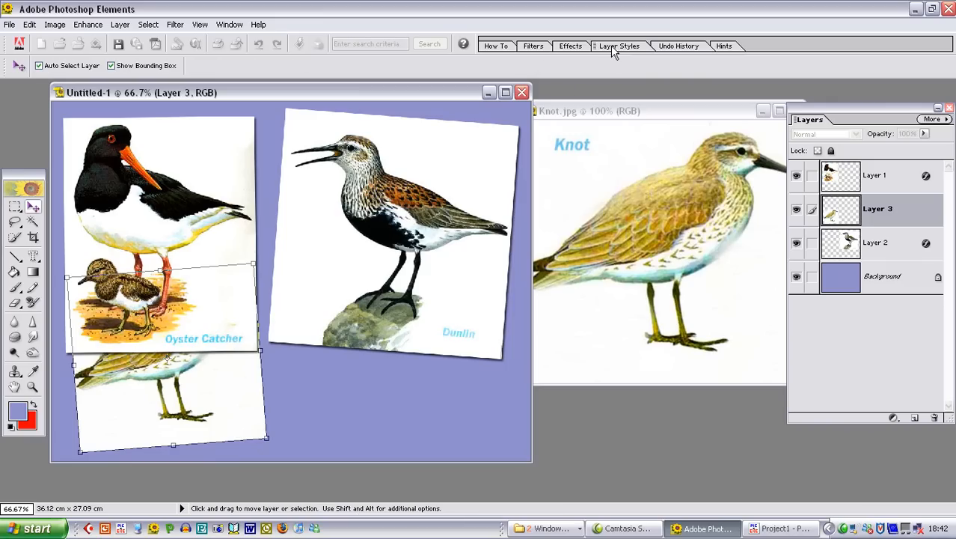
click(619, 46)
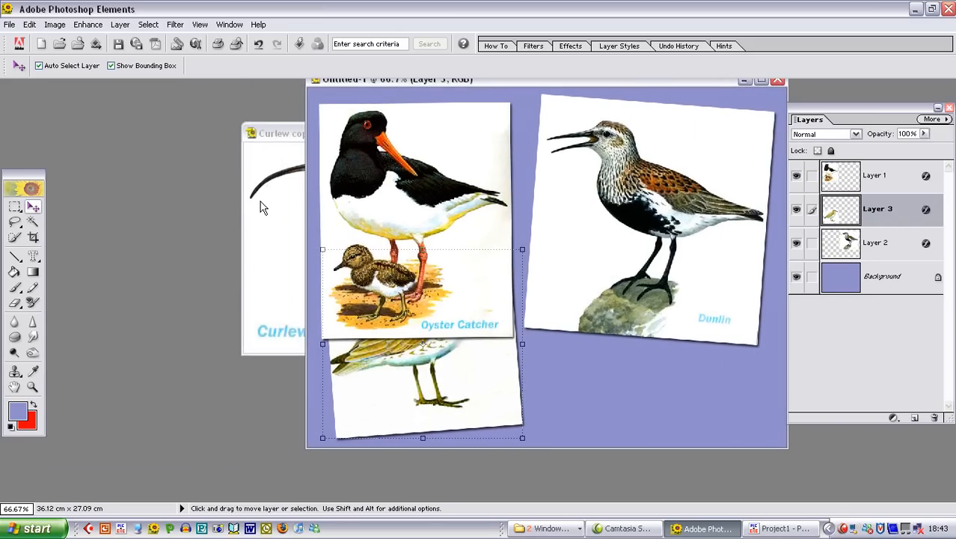
Position the Curlew layer (Layer 4) at lower right, over the Dunlin card.
click(280, 133)
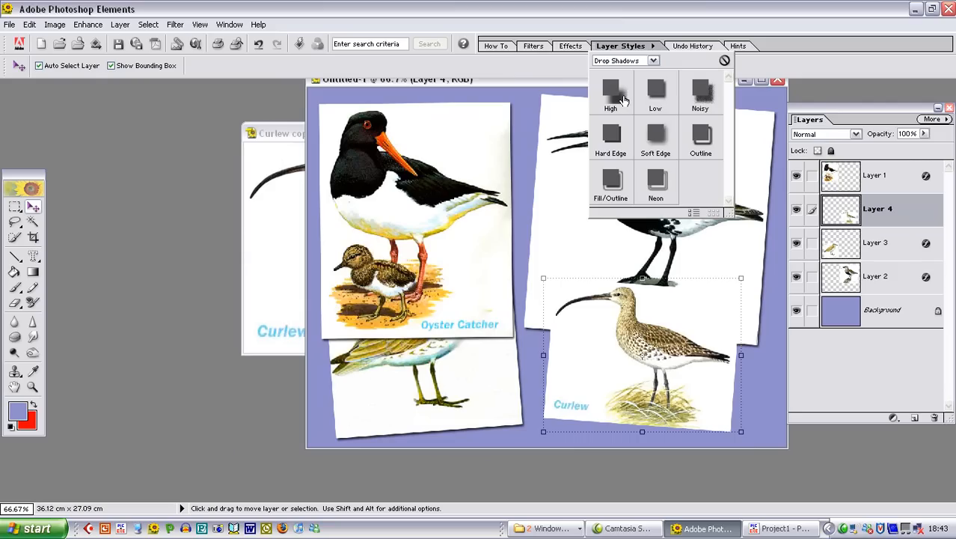
mouse_move(258, 273)
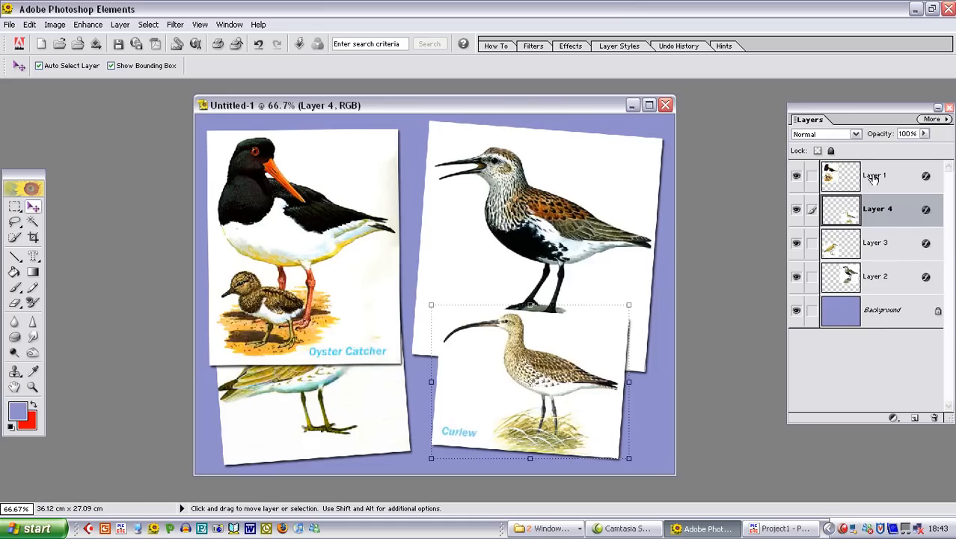
mouse_move(893, 295)
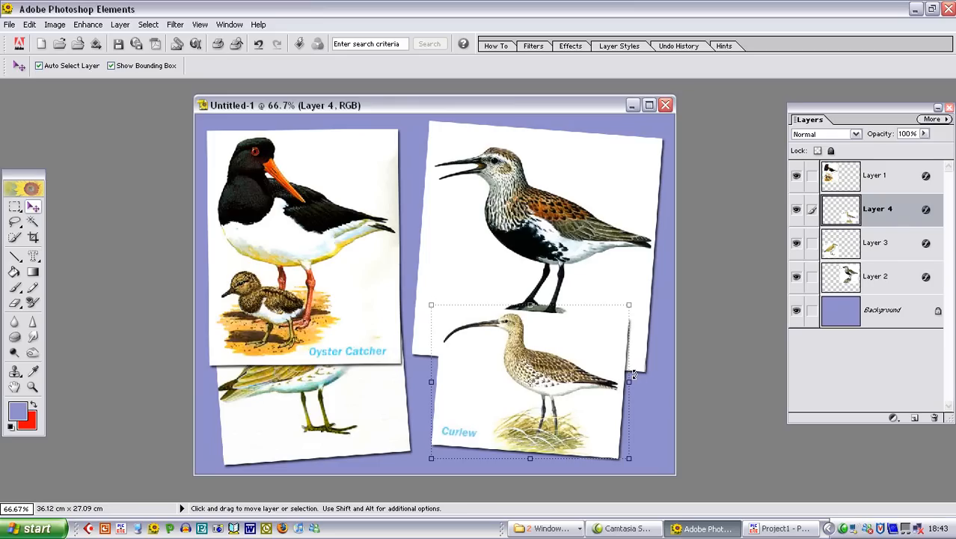
mouse_move(666, 389)
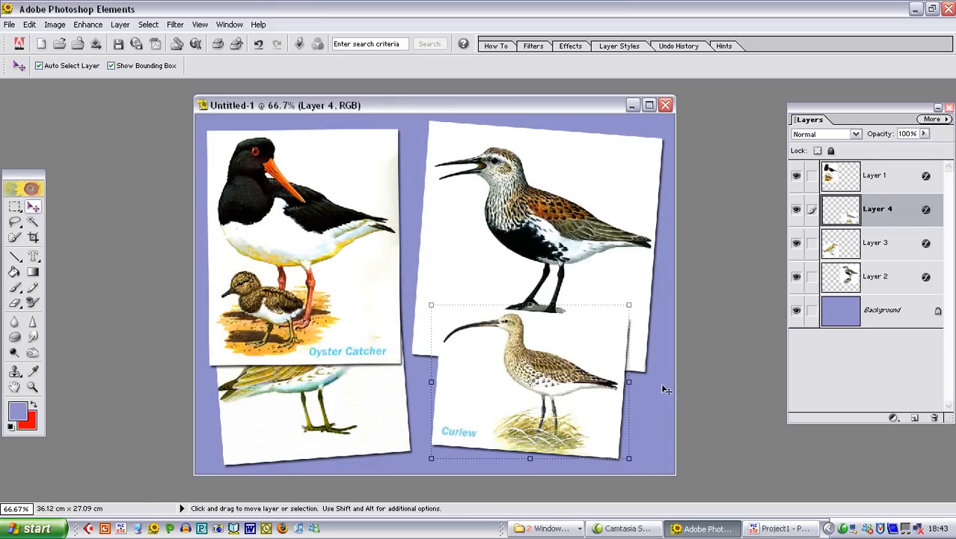
mouse_move(335, 415)
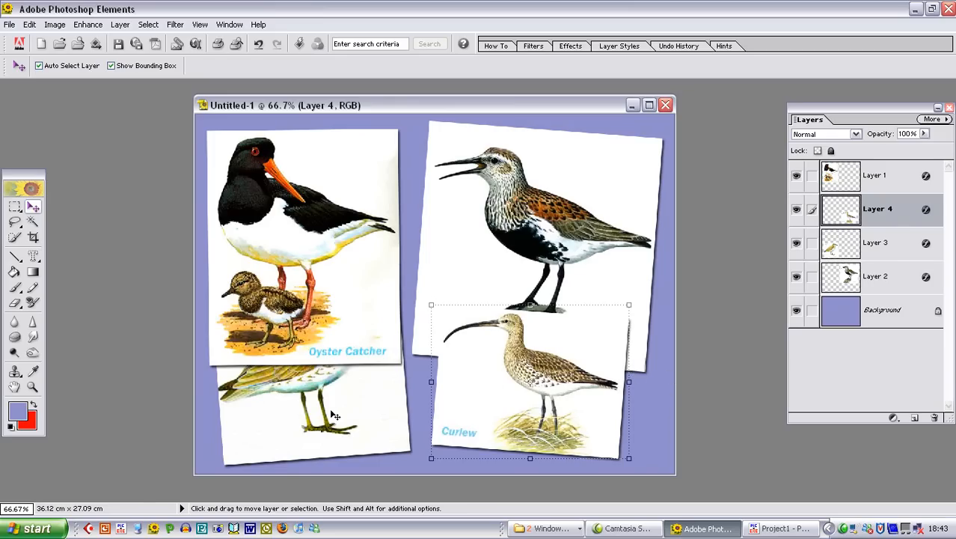
Select Layer 3, the Knot card, to raise it to the top of the stack.
click(876, 241)
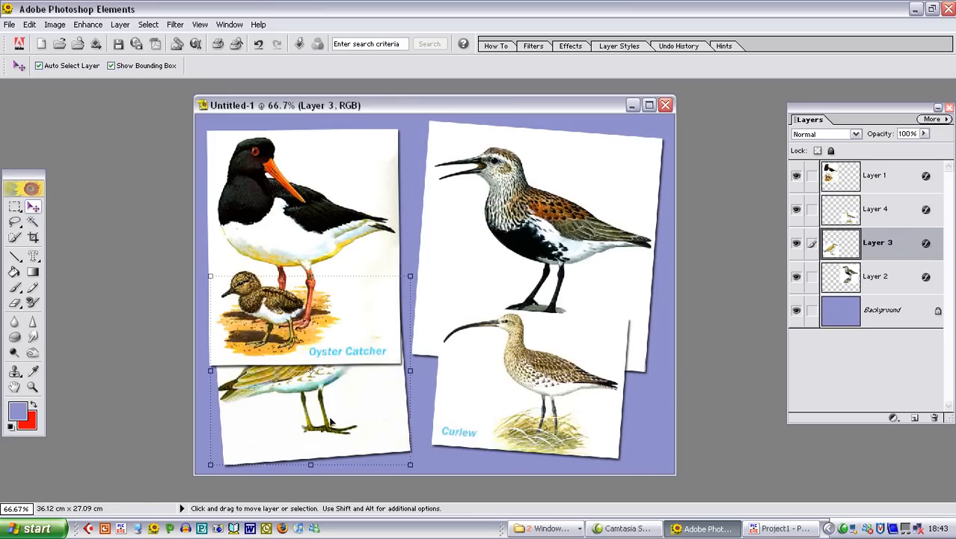
mouse_move(321, 369)
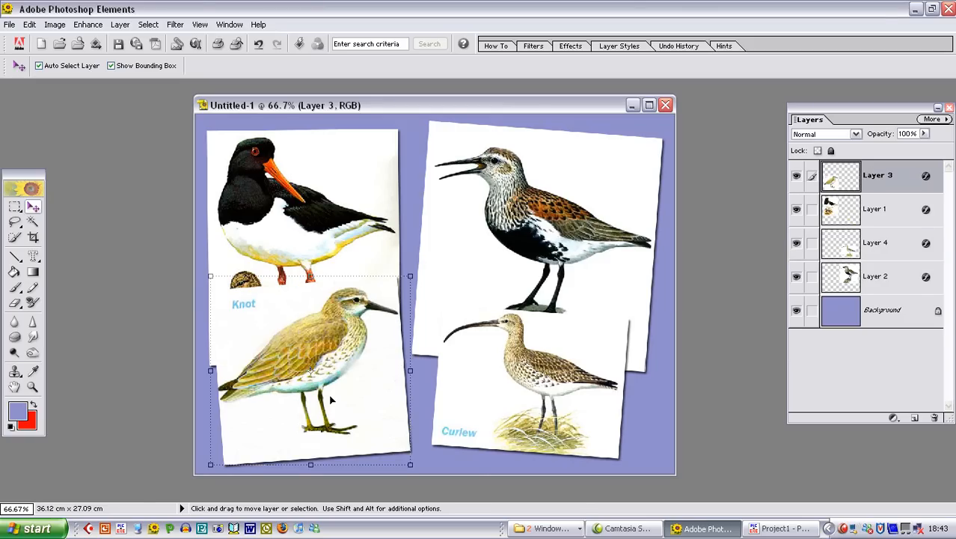
mouse_move(390, 424)
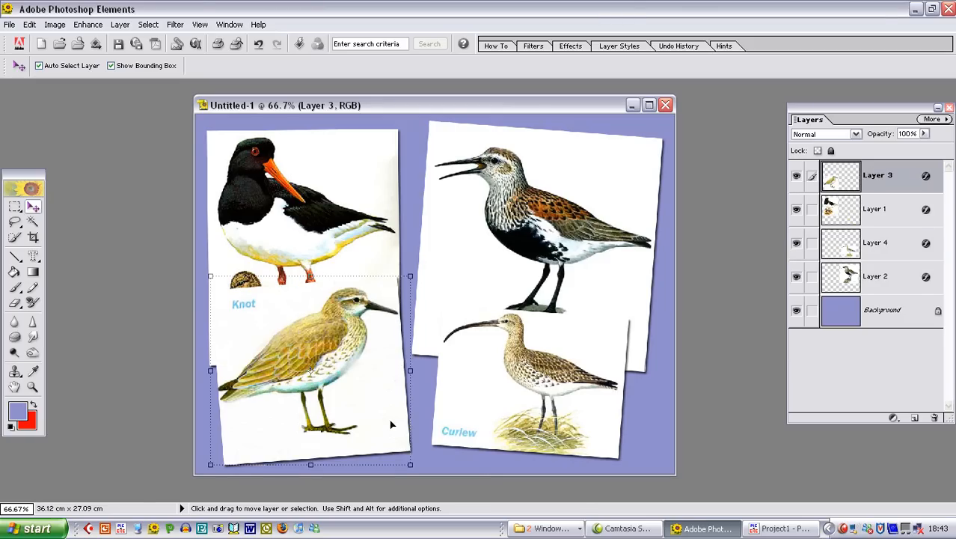
mouse_move(440, 271)
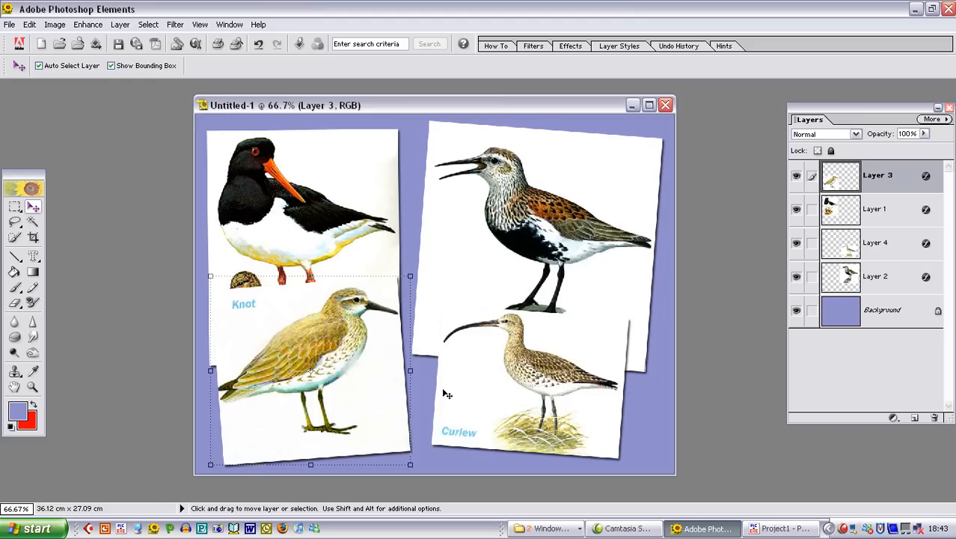
mouse_move(320, 247)
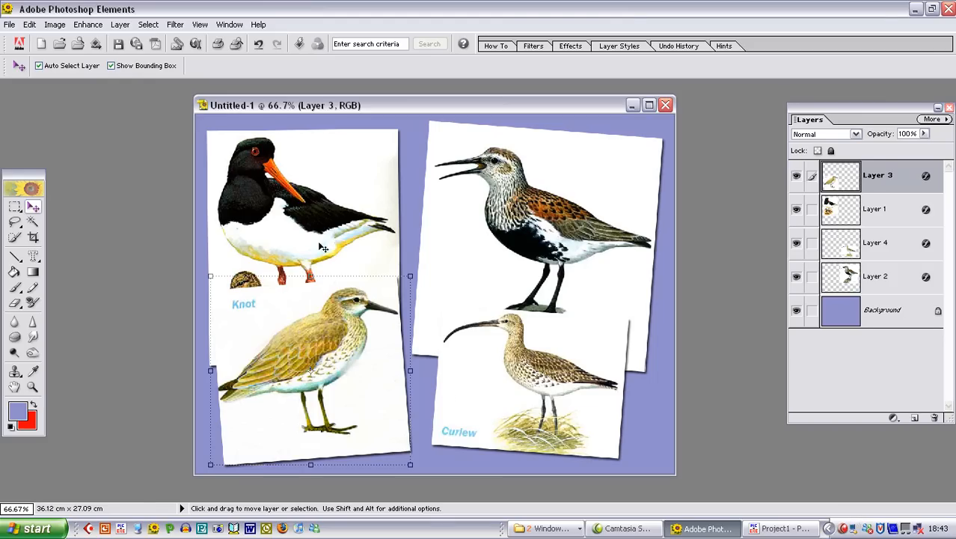
mouse_move(646, 270)
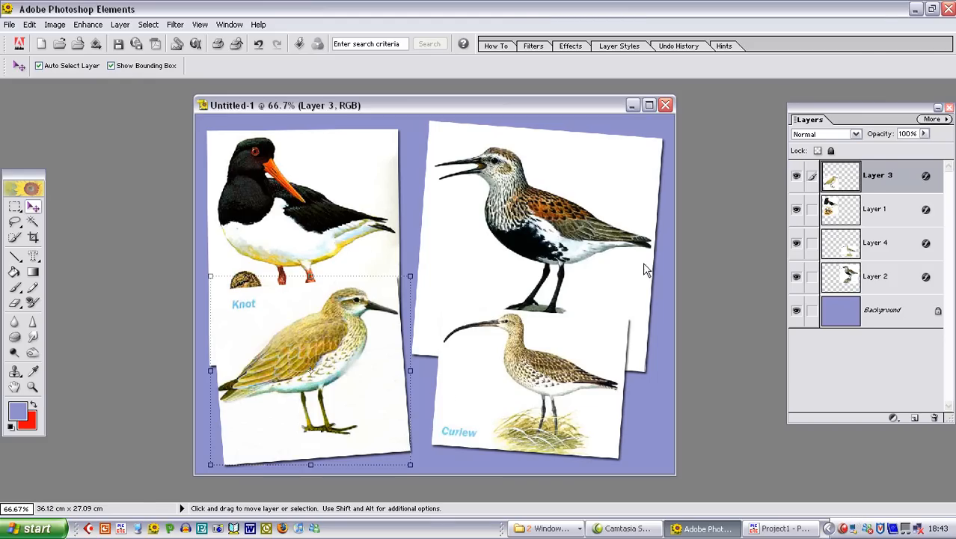
mouse_move(546, 318)
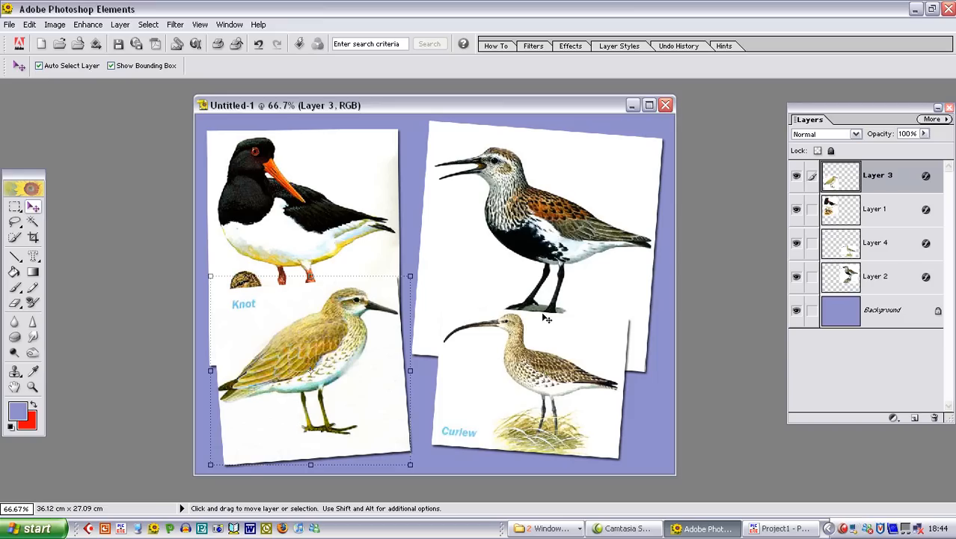
mouse_move(364, 277)
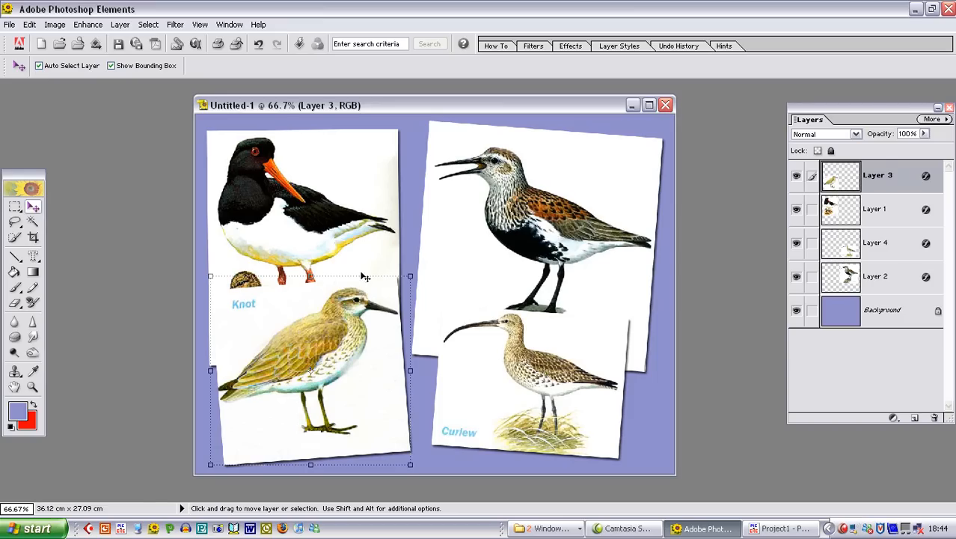
mouse_move(695, 237)
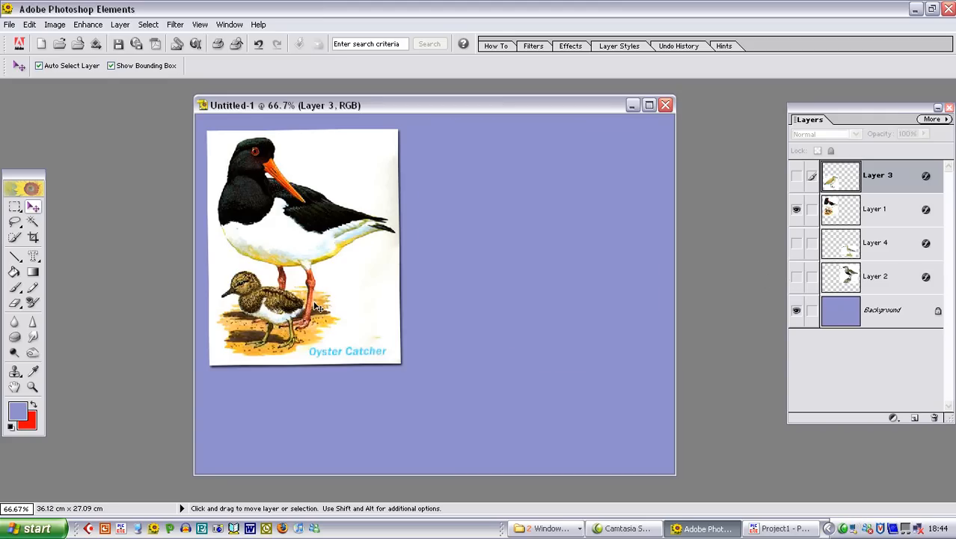
mouse_move(481, 68)
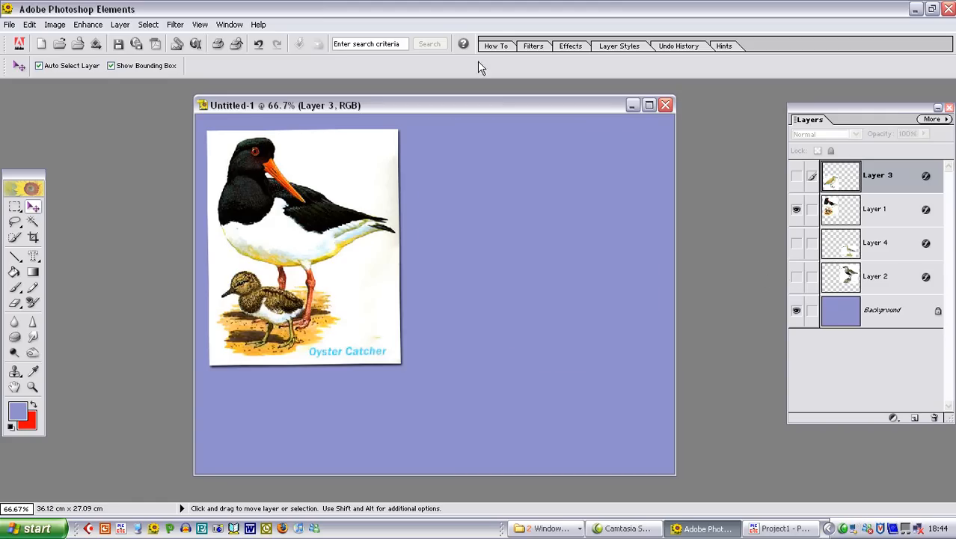
mouse_move(576, 360)
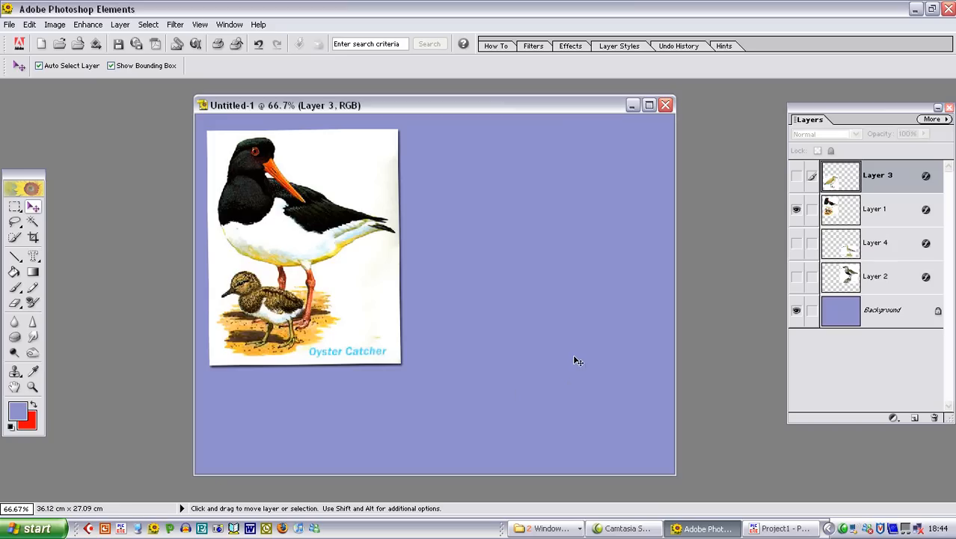
mouse_move(471, 159)
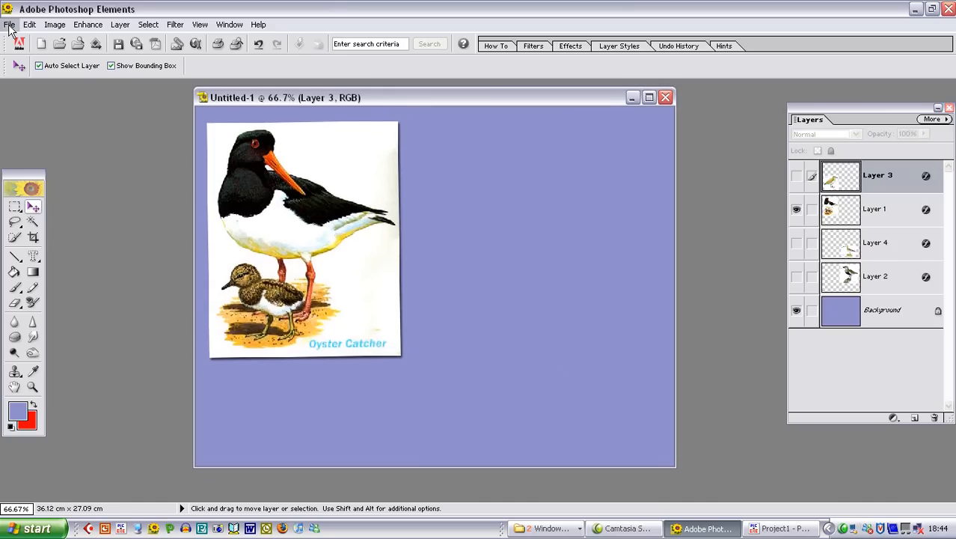
Save the image as JPEG 'bird sequence 1', accepting the JPEG options.
click(10, 24)
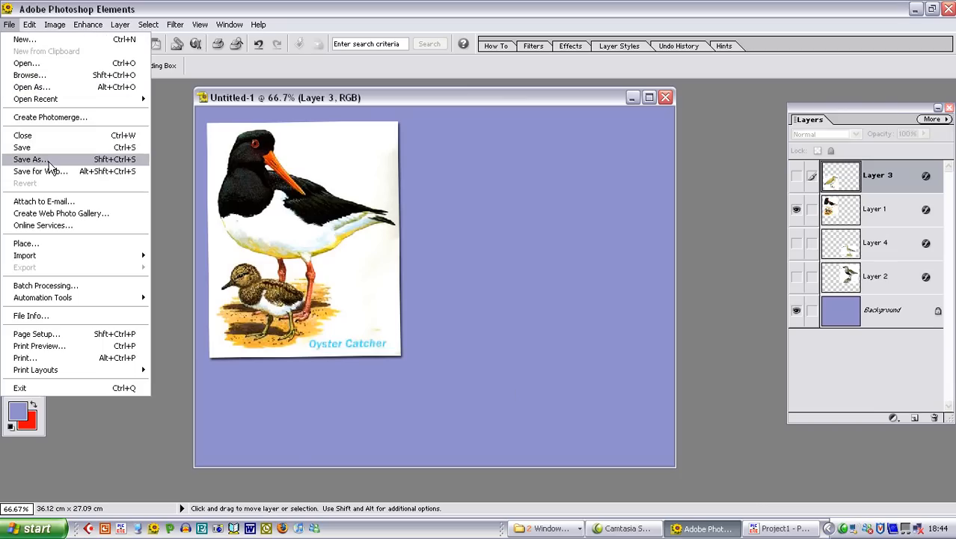
click(30, 159)
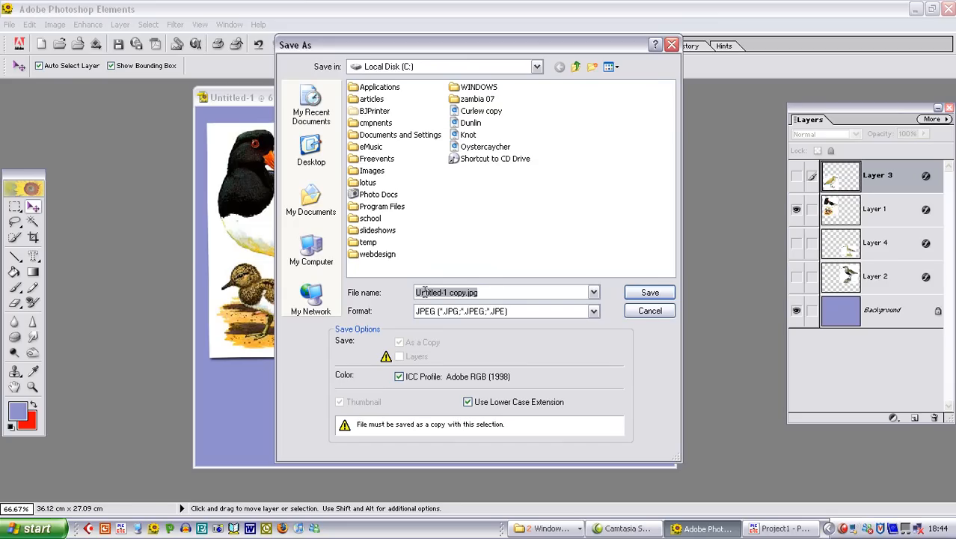
text(bird sequence 1)
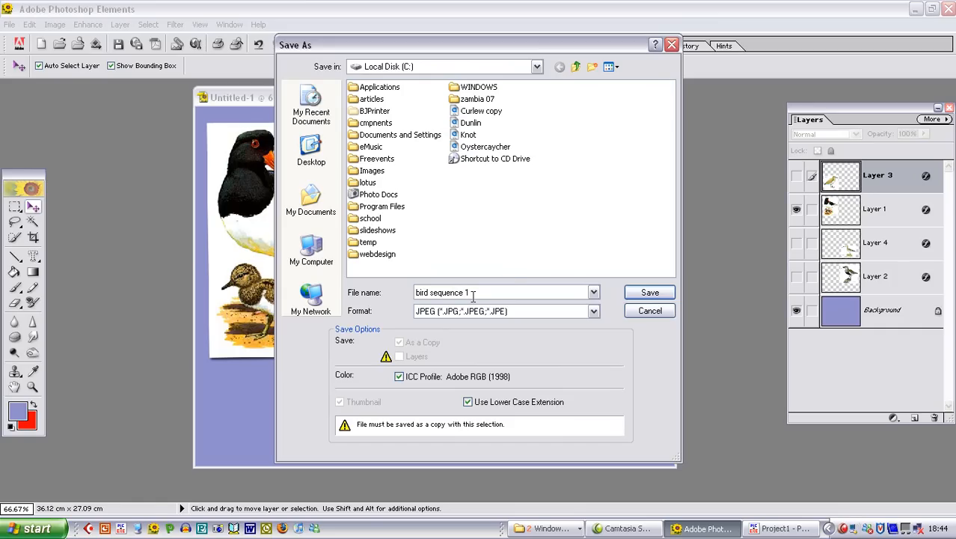
mouse_move(499, 303)
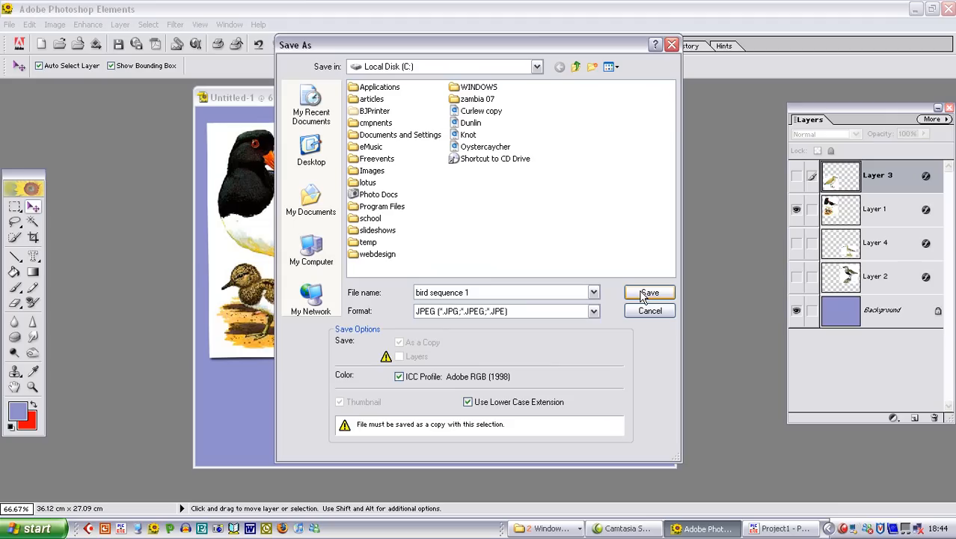
click(648, 292)
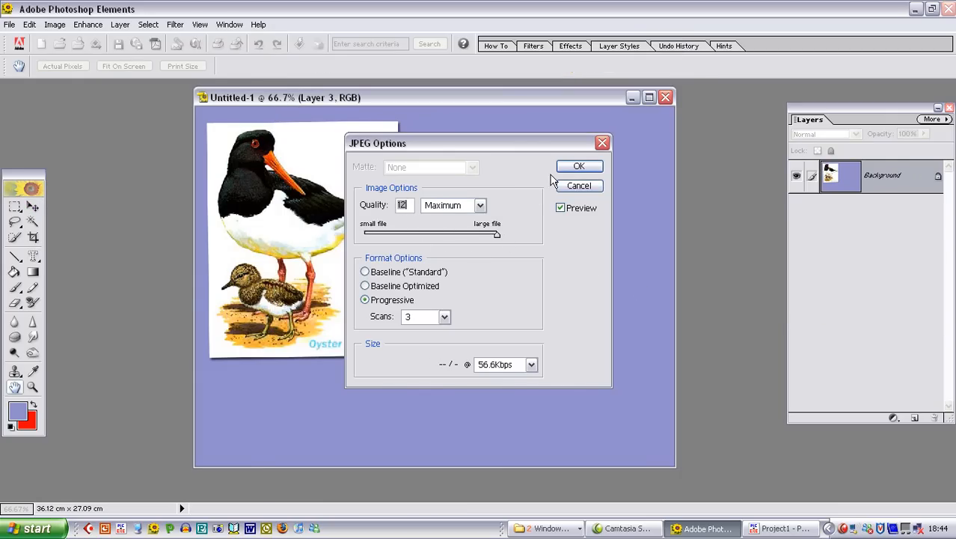
click(578, 166)
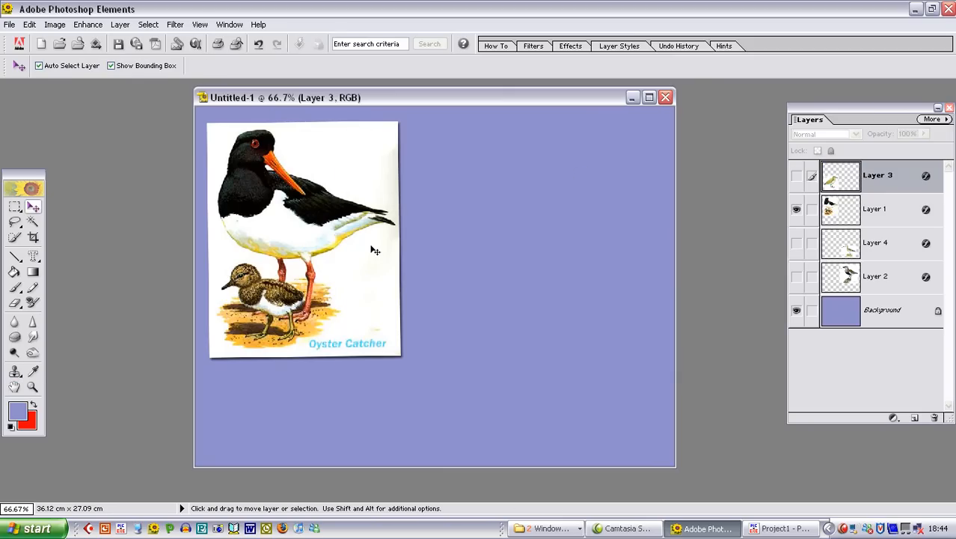
mouse_move(461, 262)
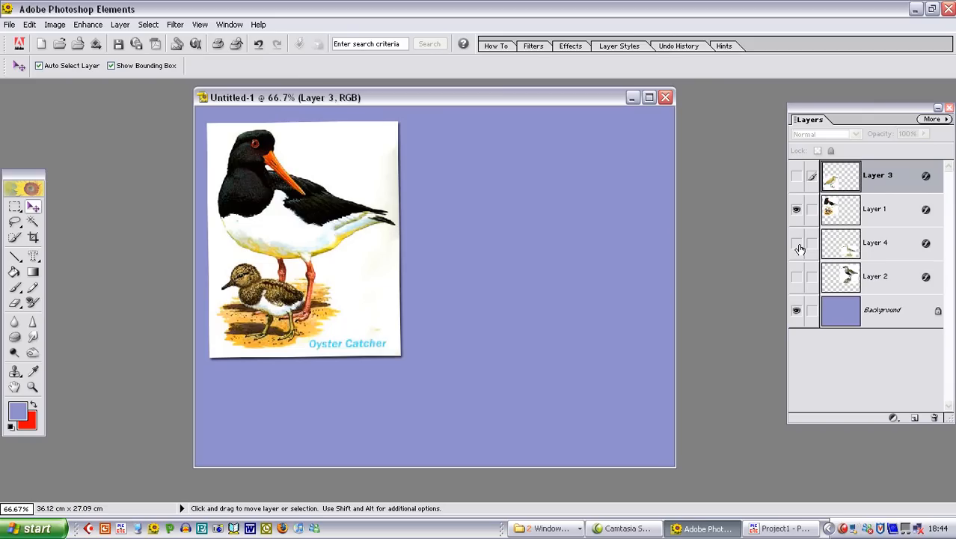
Make Layer 4 (Curlew) visible again and select Layer 1 (Oyster Catcher).
click(796, 242)
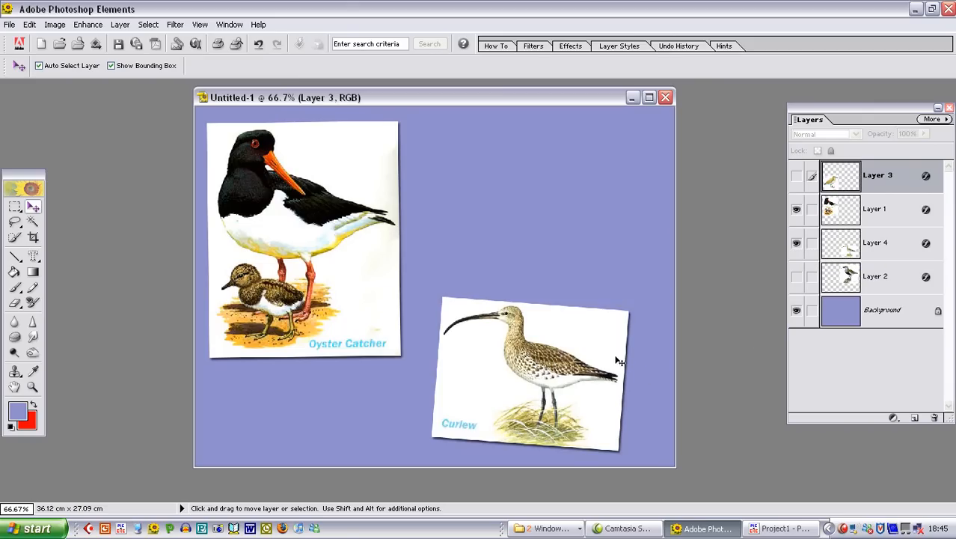
mouse_move(299, 271)
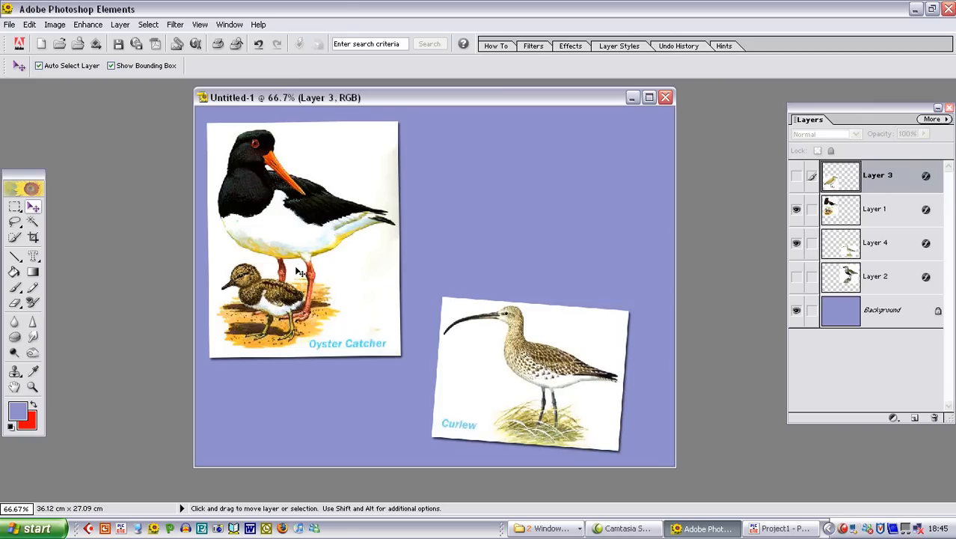
mouse_move(311, 312)
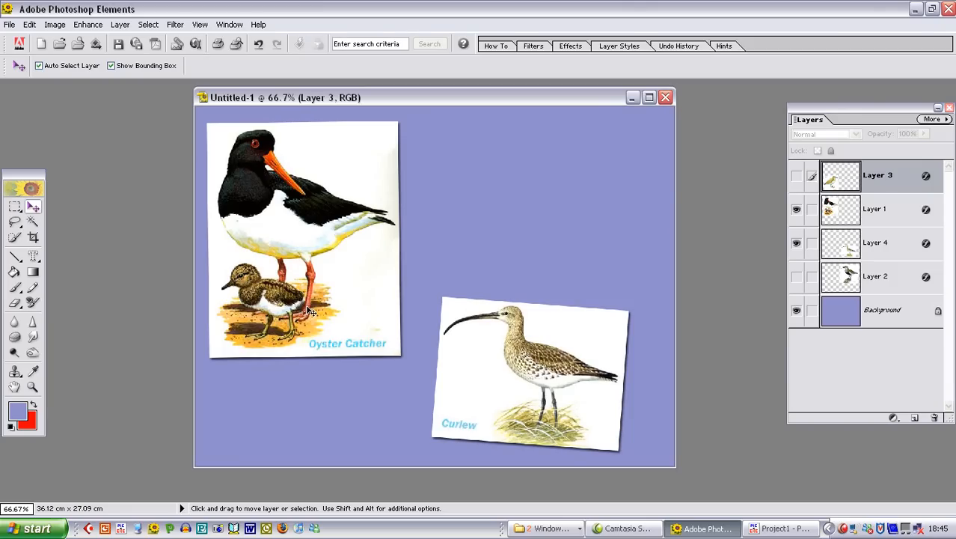
mouse_move(550, 394)
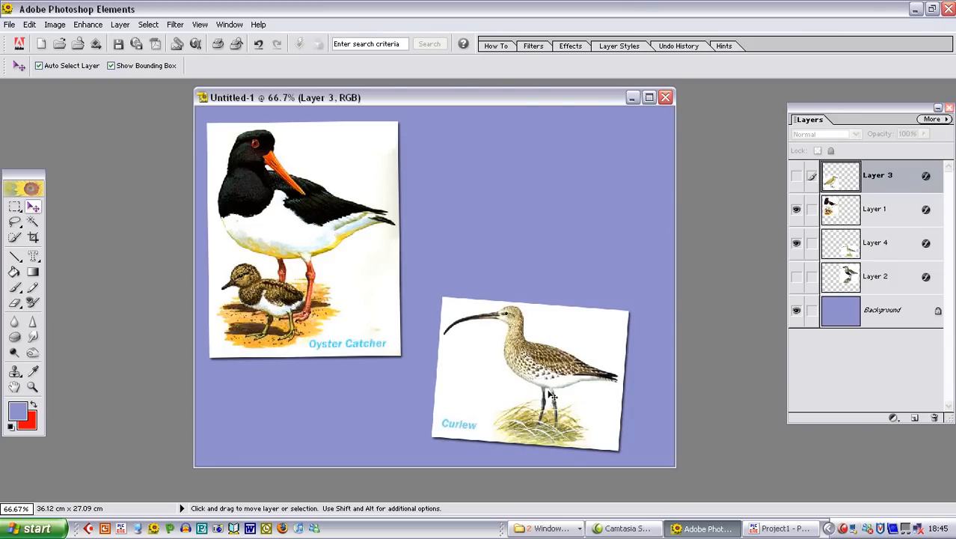
mouse_move(890, 218)
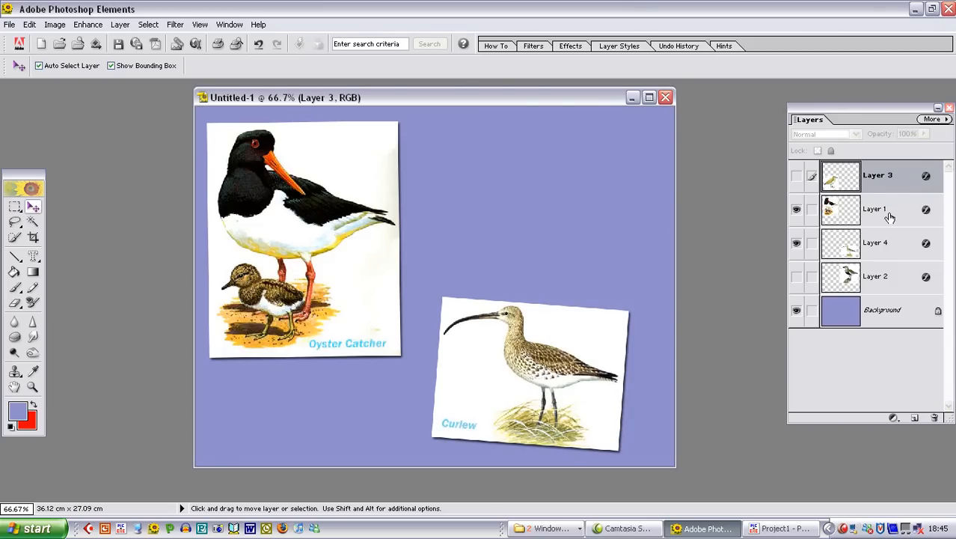
click(875, 209)
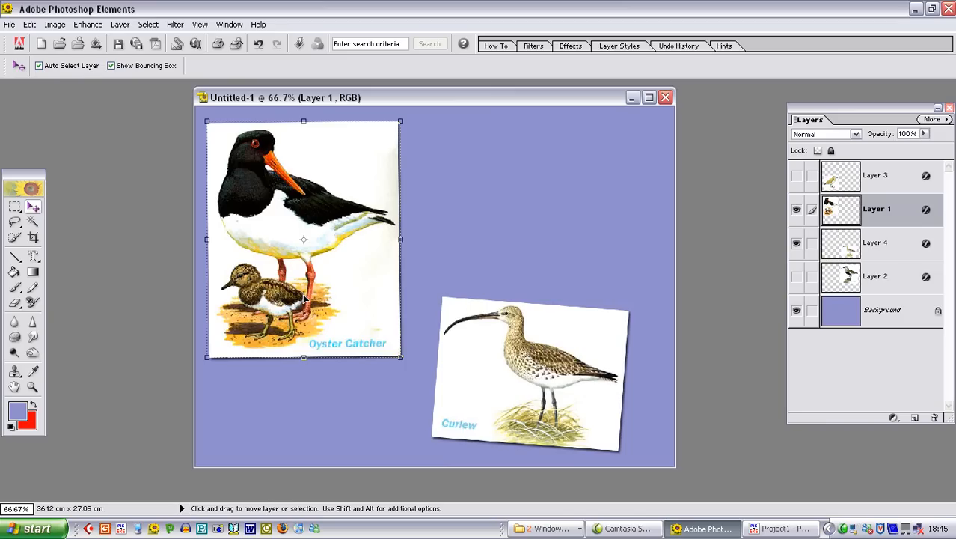
mouse_move(276, 224)
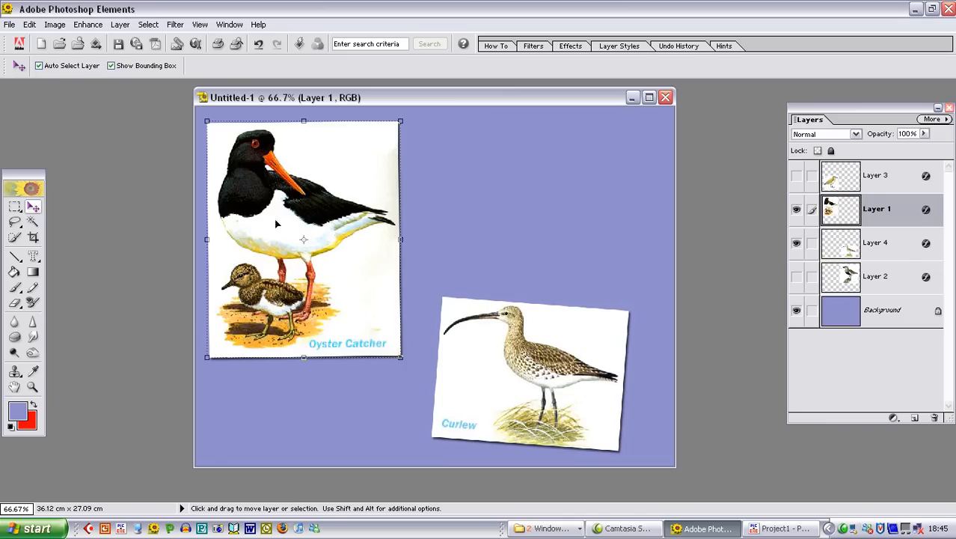
mouse_move(299, 186)
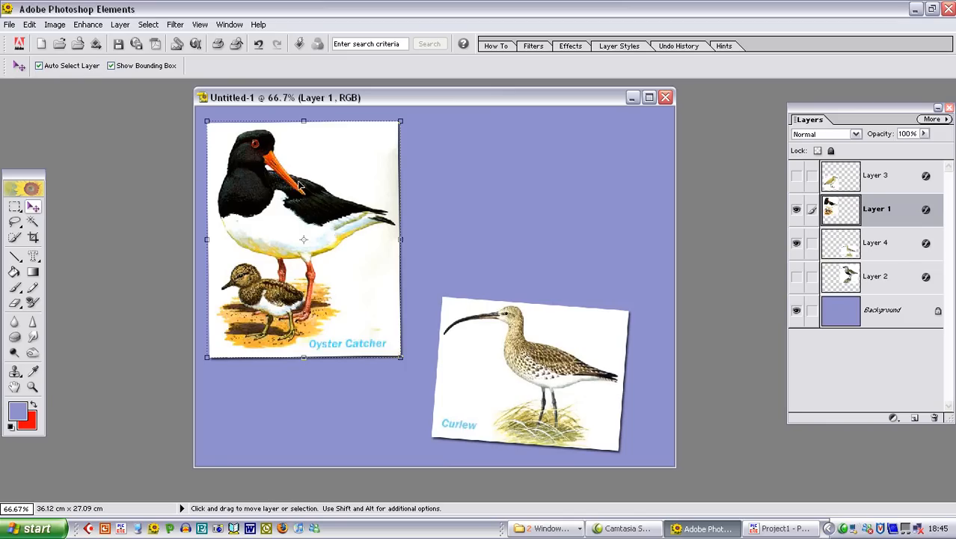
mouse_move(328, 145)
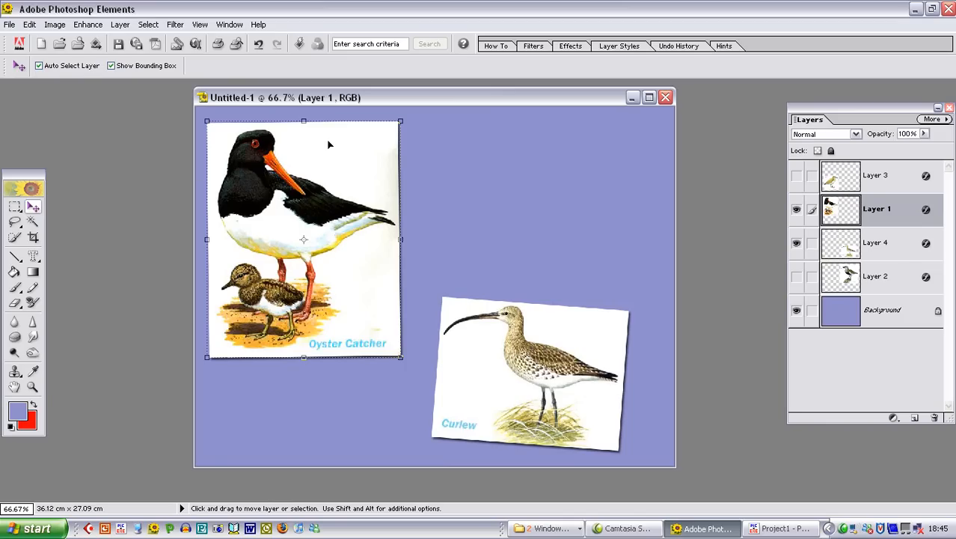
mouse_move(88, 24)
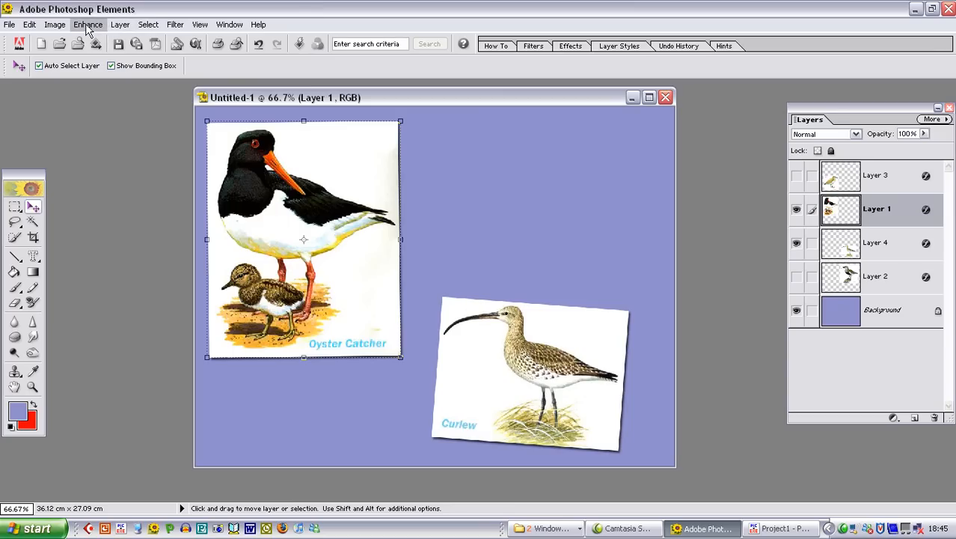
Desaturate the Oyster Catcher picture to Saturation -100 and raise its Lightness in Hue/Saturation.
click(88, 24)
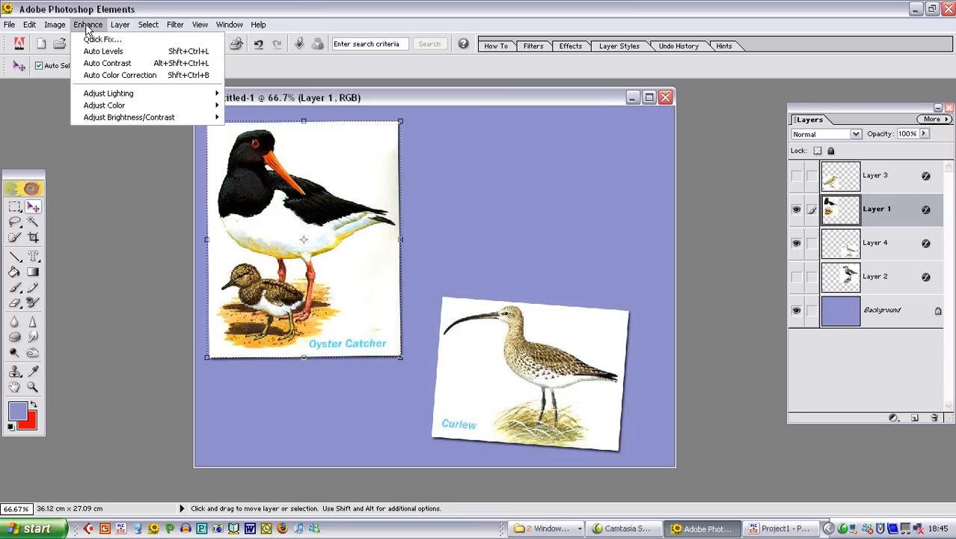
mouse_move(108, 93)
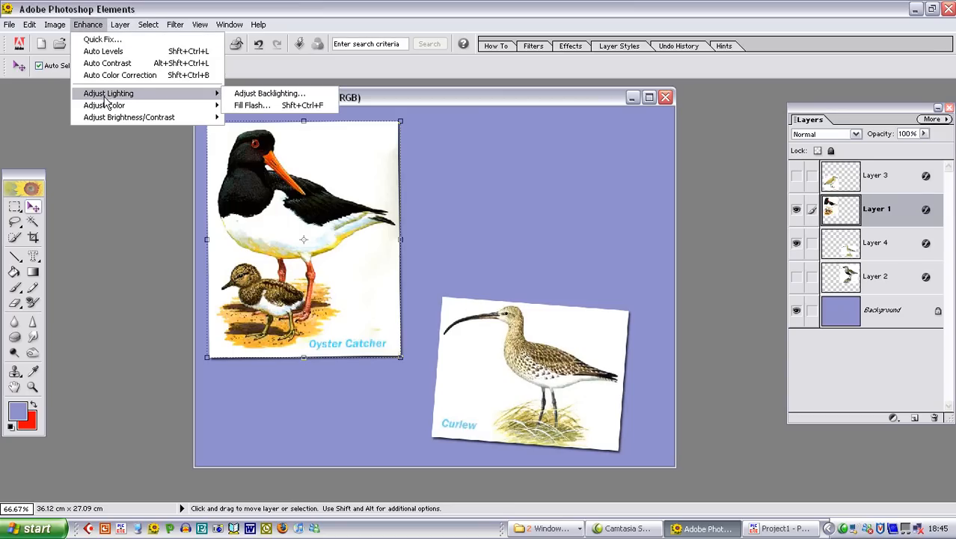
mouse_move(104, 105)
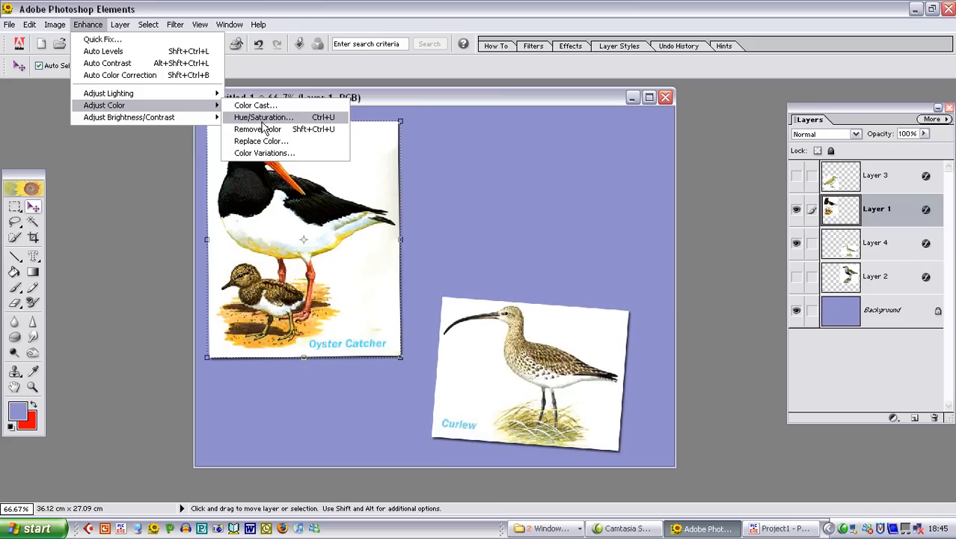
click(262, 116)
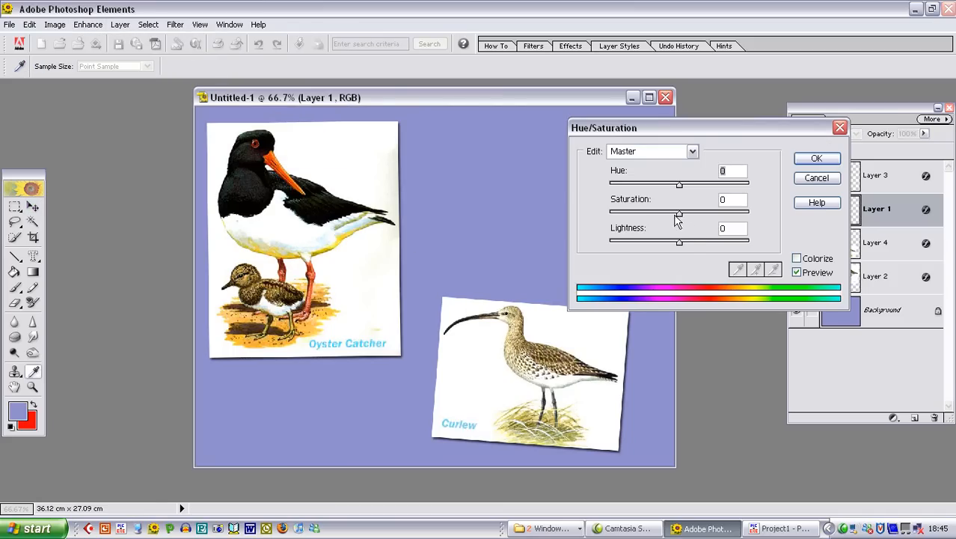
drag(680, 211, 611, 211)
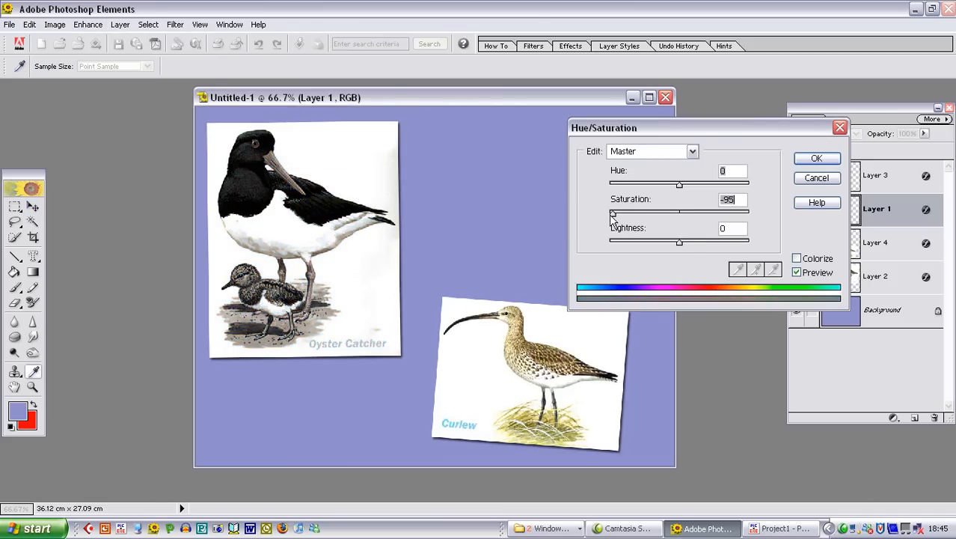
drag(610, 214, 604, 213)
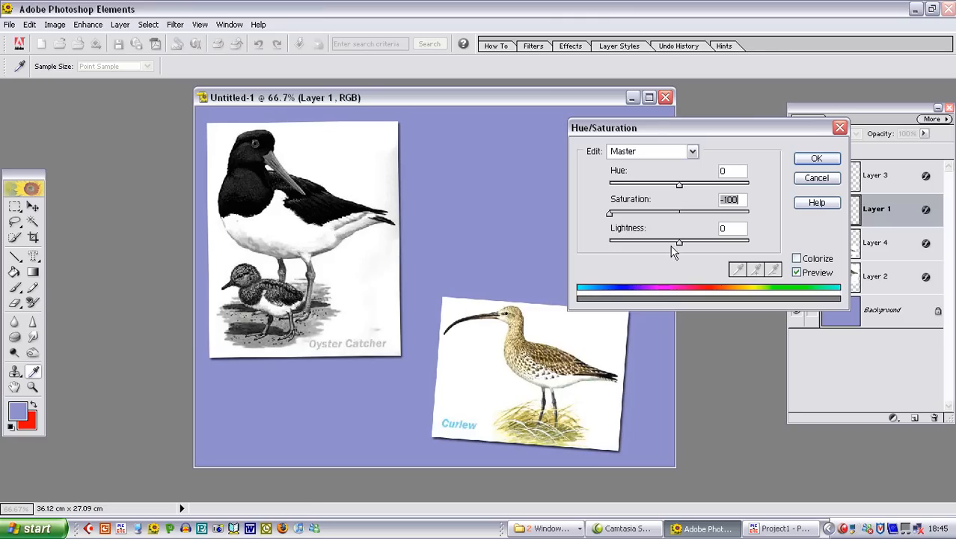
drag(680, 242, 711, 241)
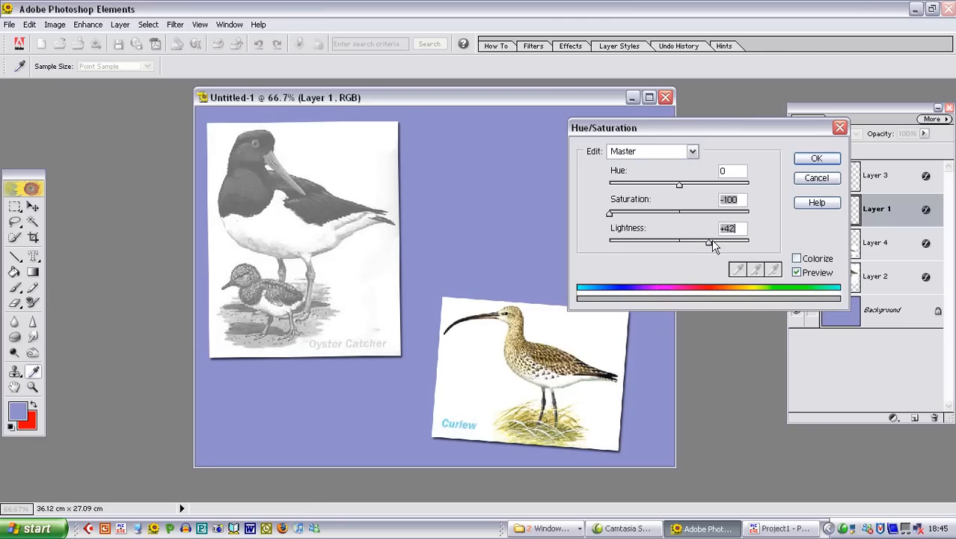
drag(710, 241, 725, 241)
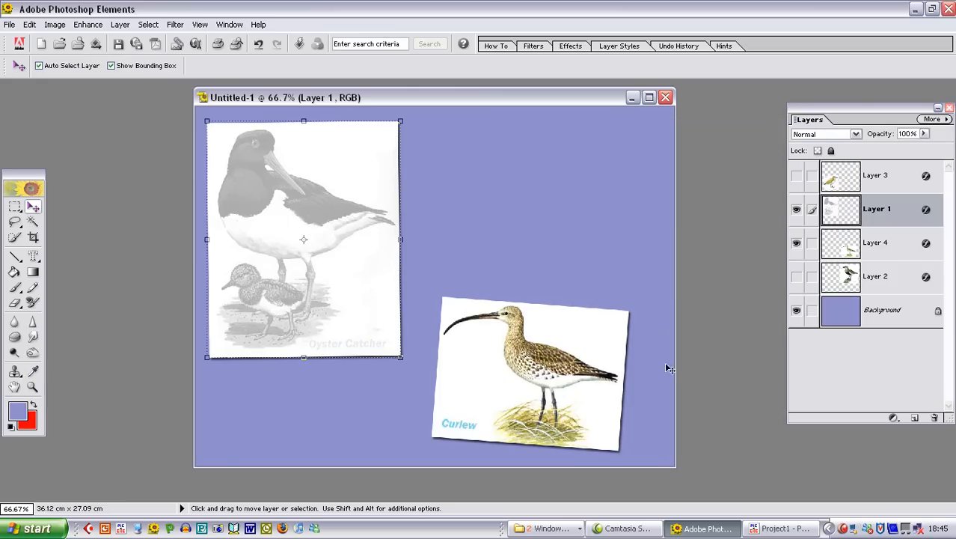
mouse_move(476, 301)
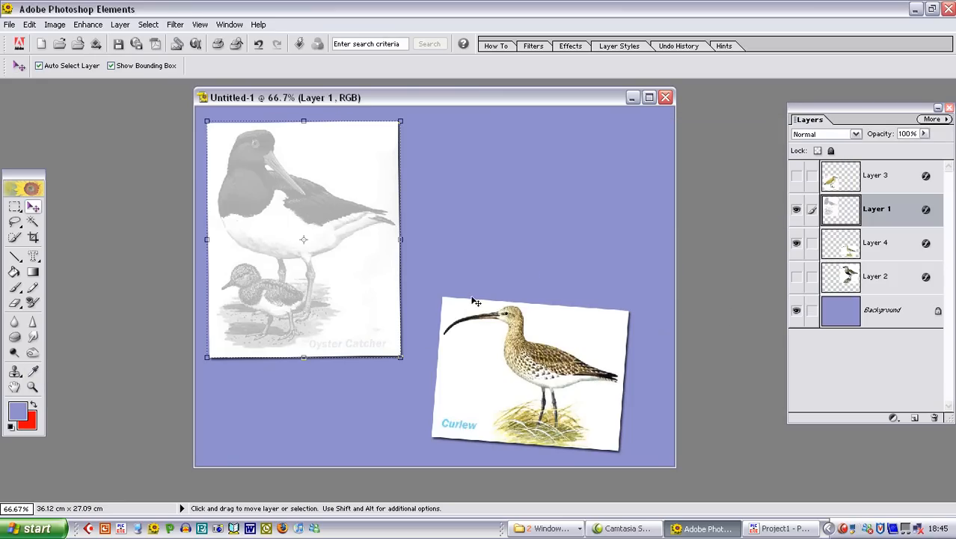
mouse_move(322, 163)
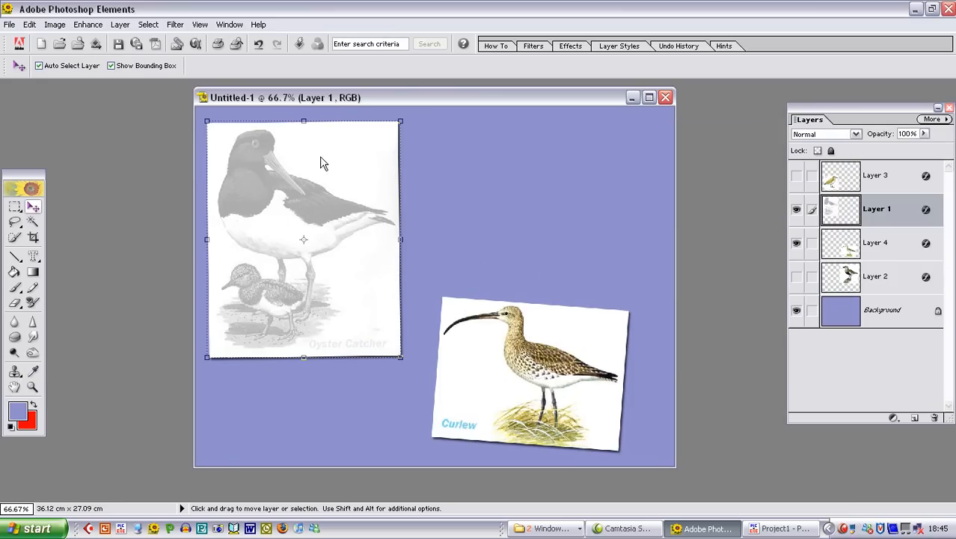
Save the composition as a JPEG named 'bird sequence 2', accepting the JPEG options.
click(10, 24)
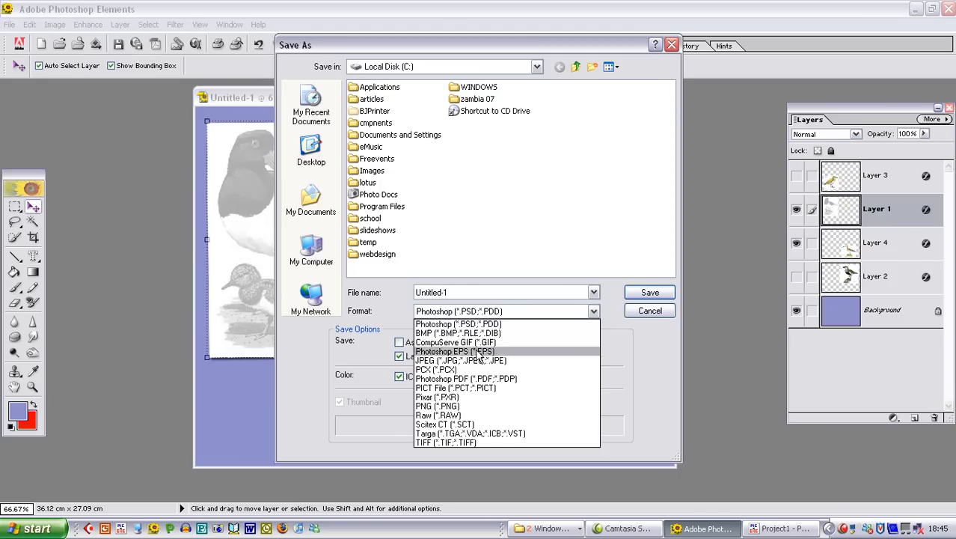
click(460, 360)
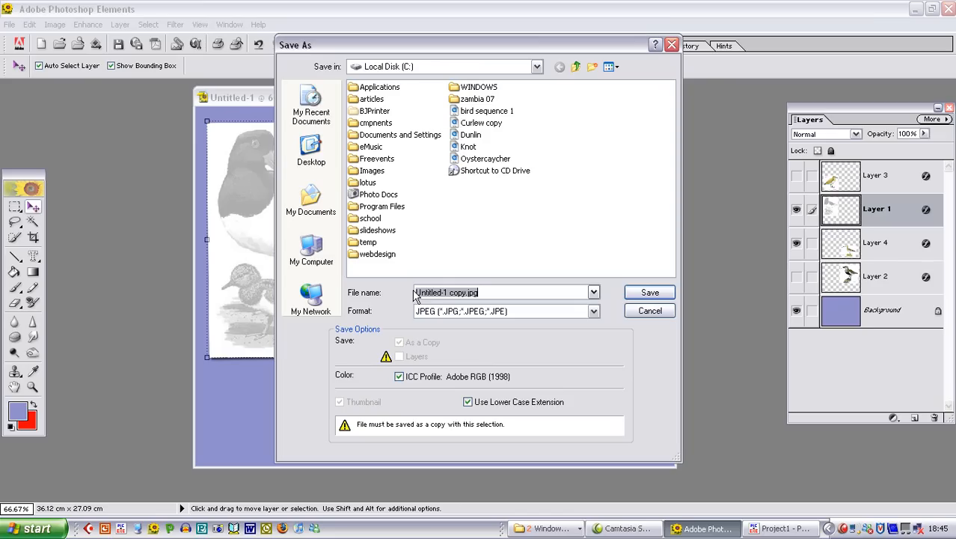
text(bird)
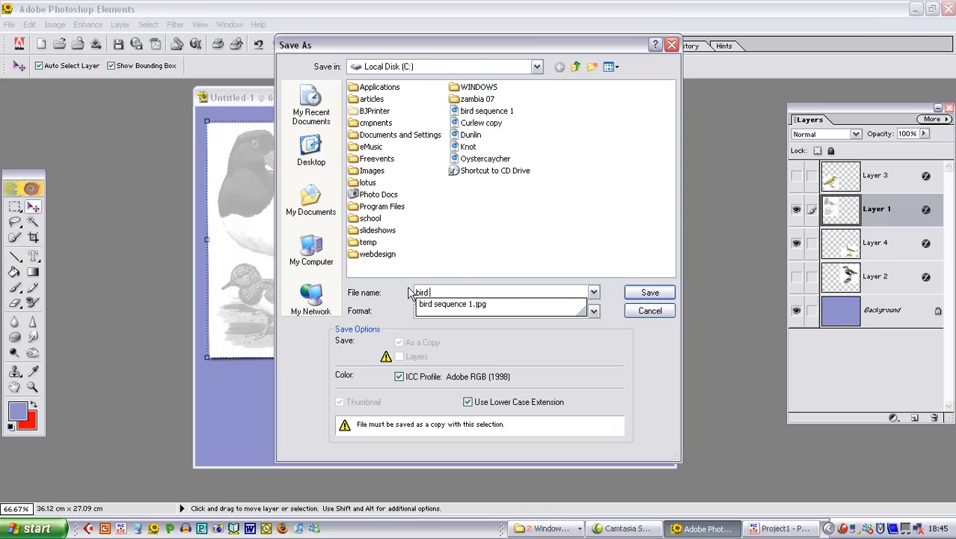
text(sequence 2)
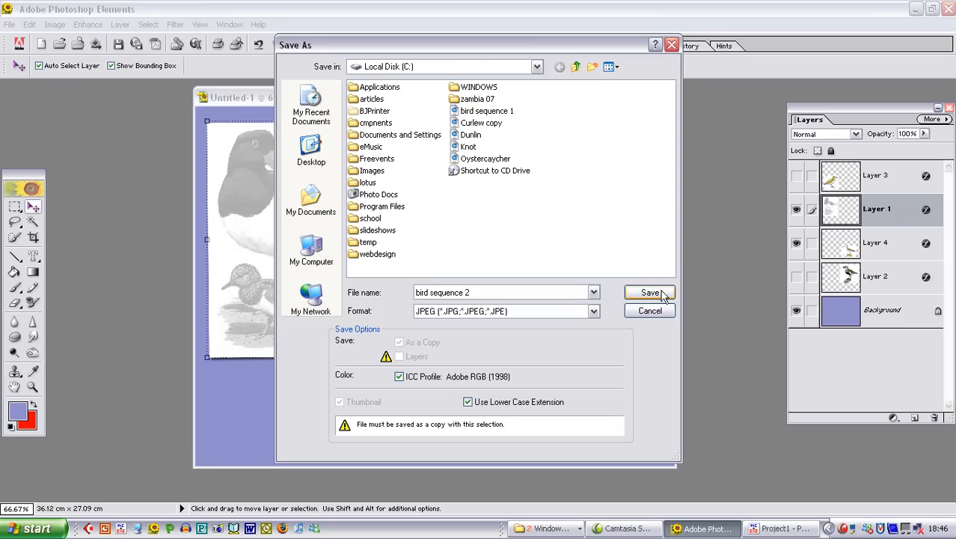
click(649, 292)
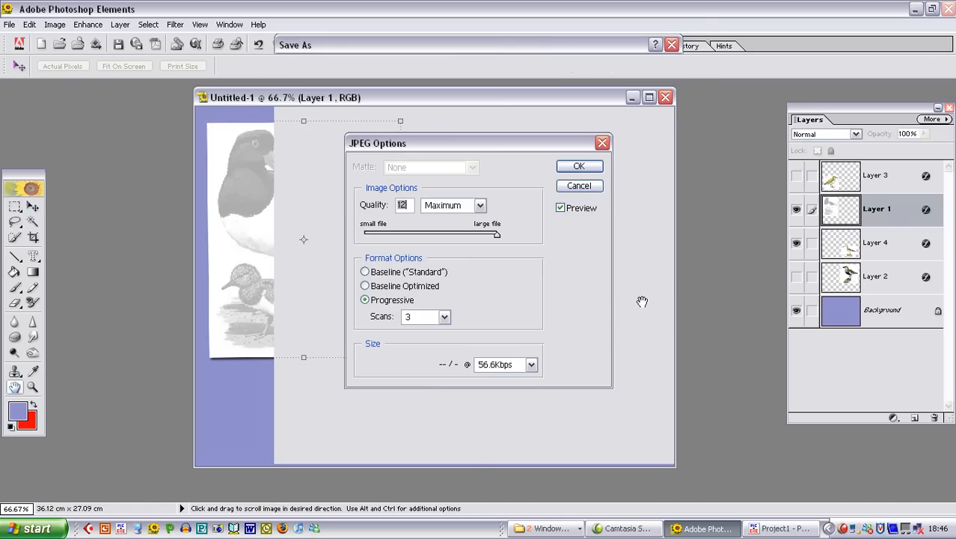
click(578, 165)
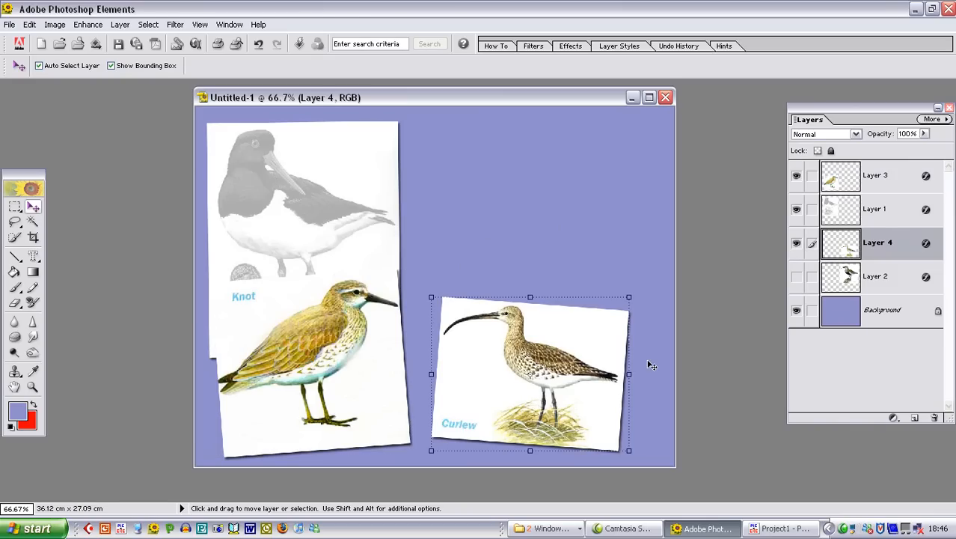
mouse_move(753, 242)
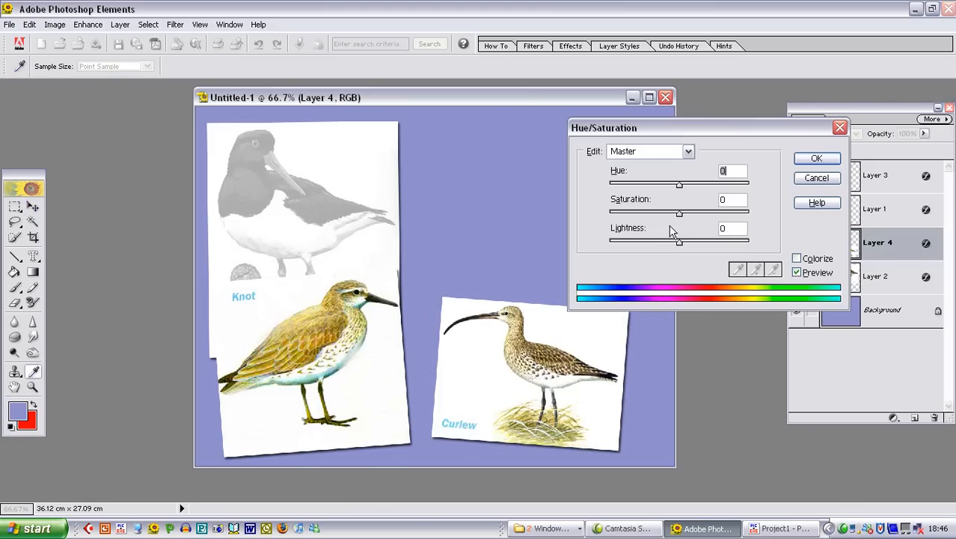
mouse_move(677, 217)
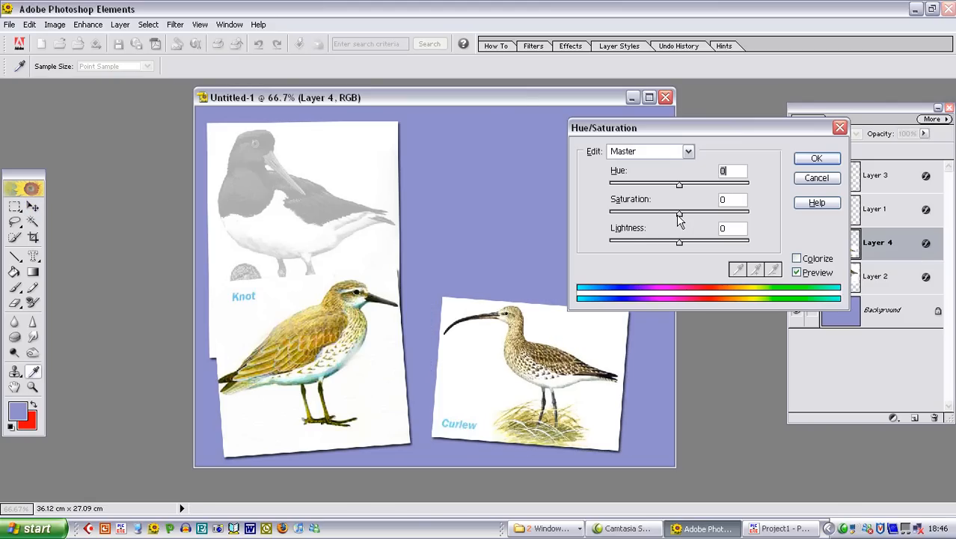
Turn the Curlew picture pale grey with Saturation -100 and Lightness +72, then begin Save As.
drag(679, 212, 609, 211)
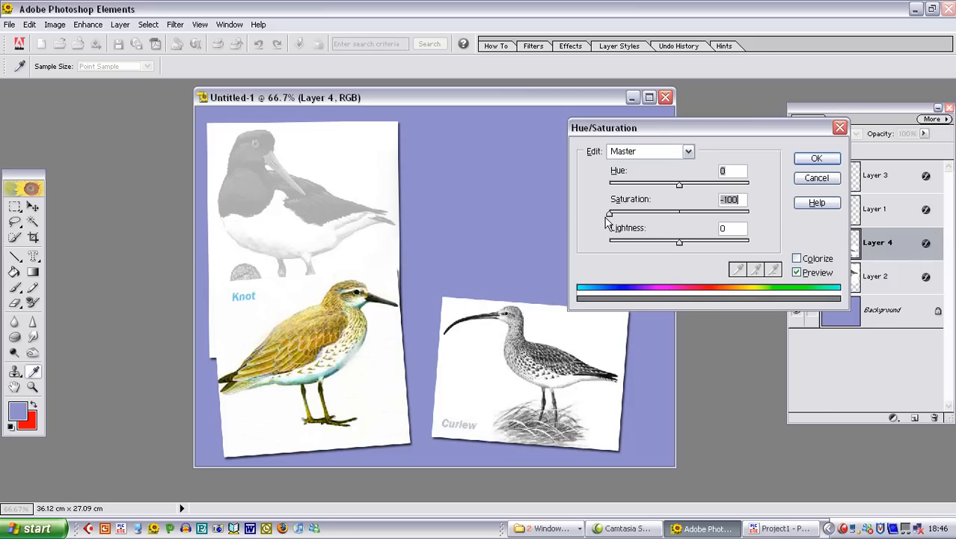
drag(679, 242, 700, 242)
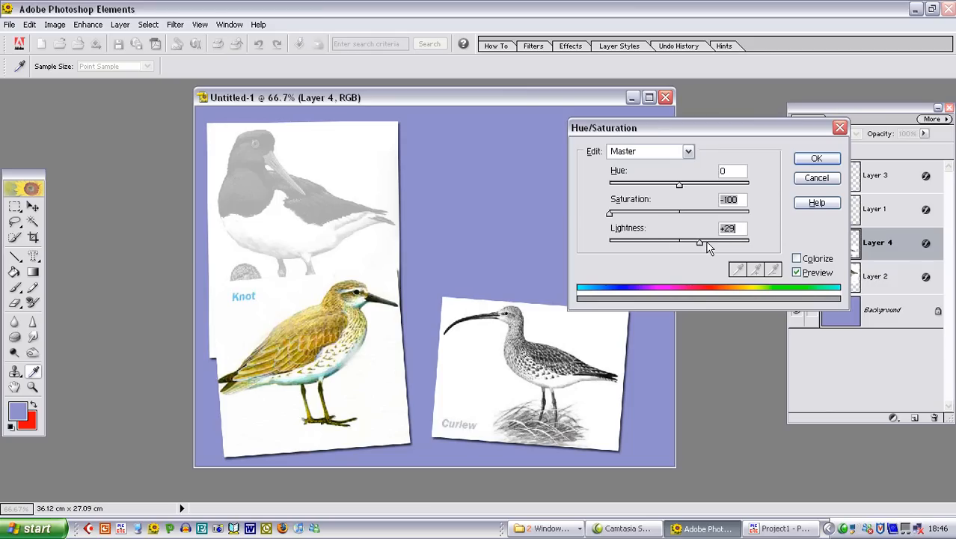
drag(699, 242, 732, 242)
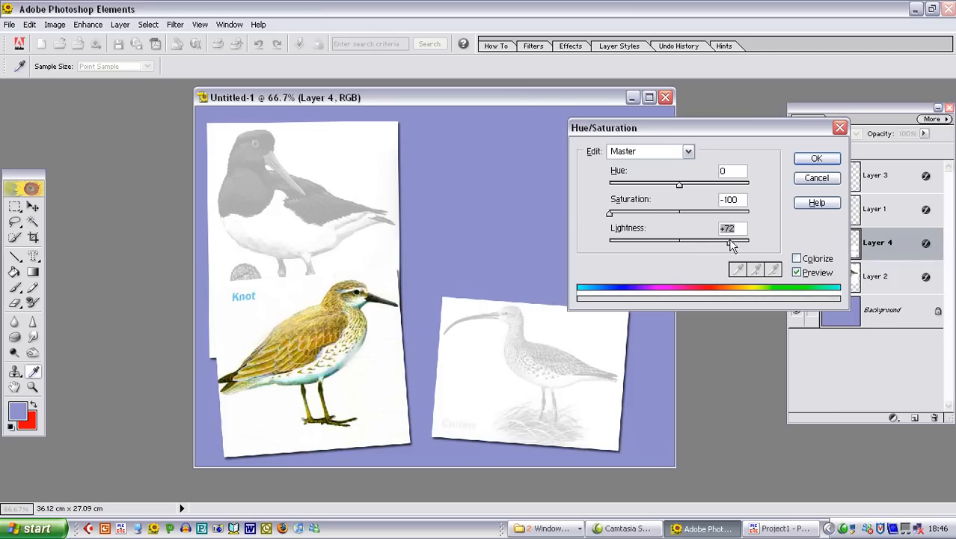
mouse_move(415, 355)
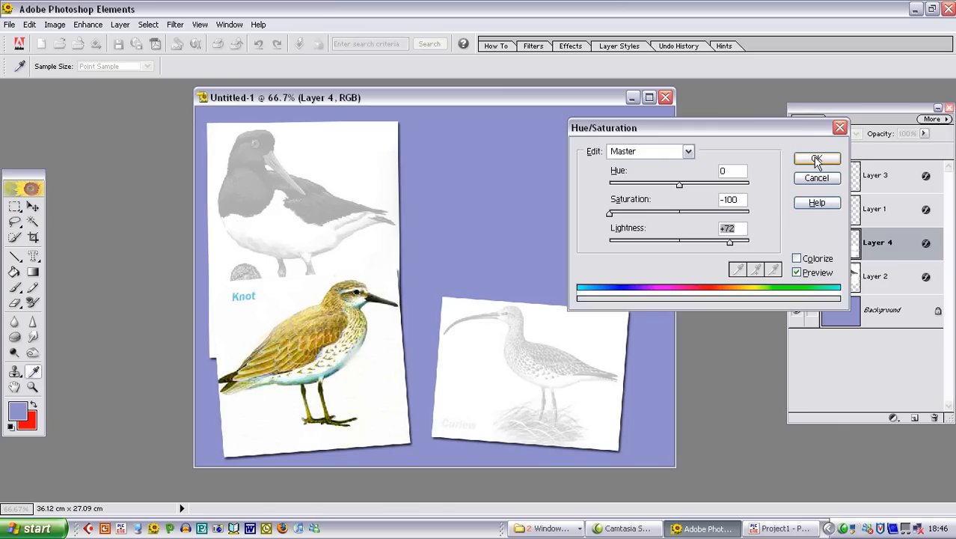
click(816, 159)
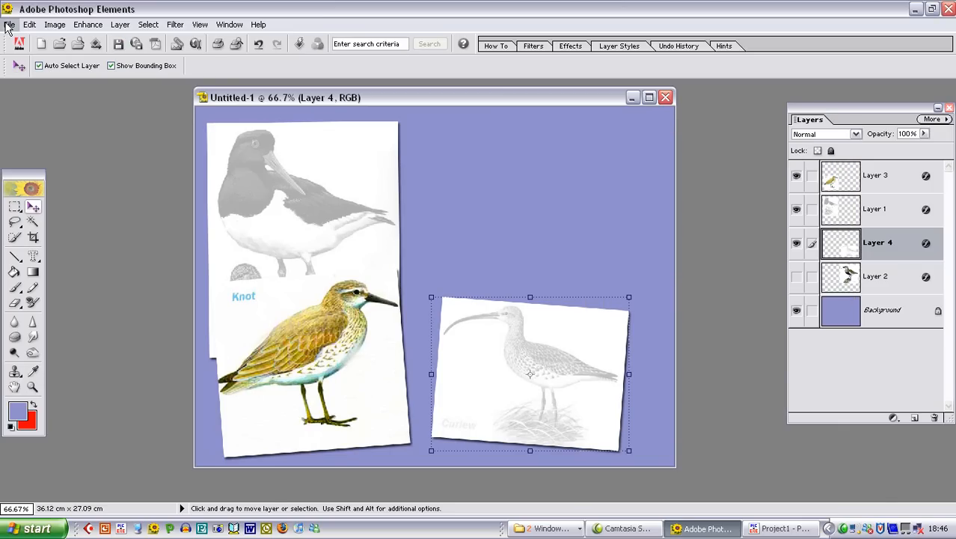
click(11, 24)
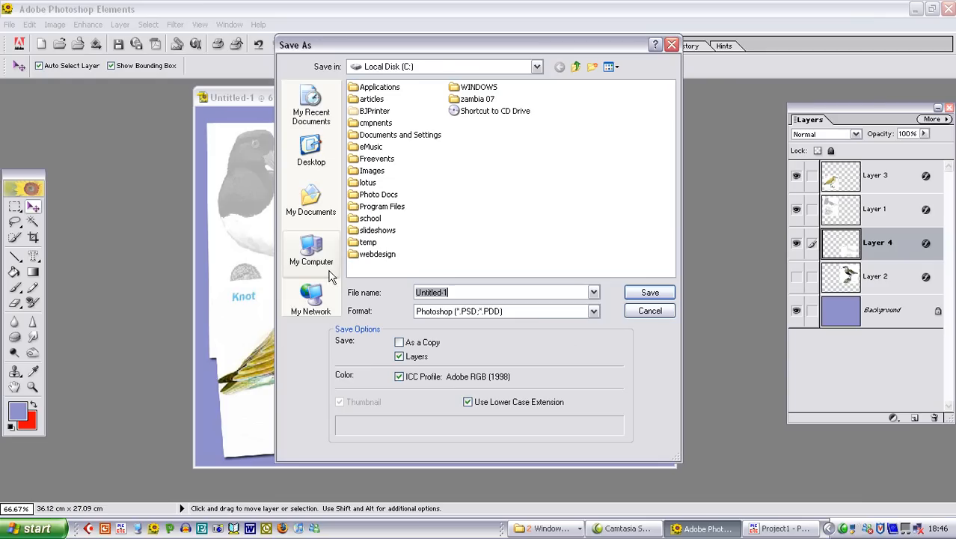
Save the faded-Curlew composition as a JPEG under the 'bird sequence' name.
click(593, 311)
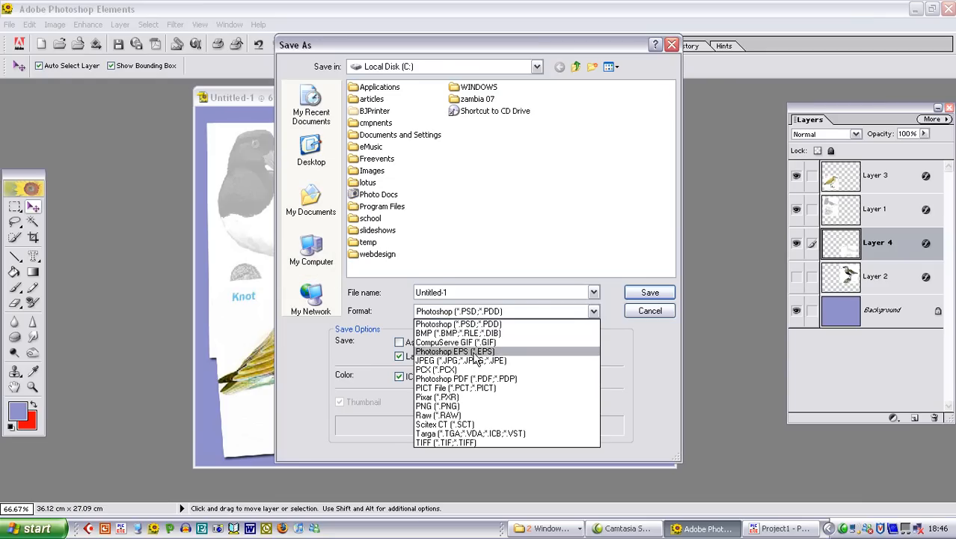
click(460, 361)
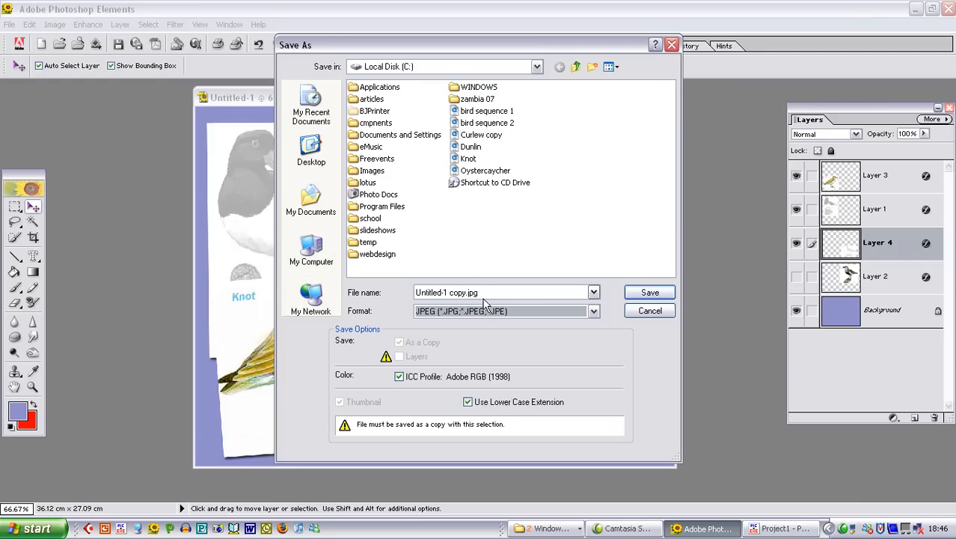
text(bird sequence)
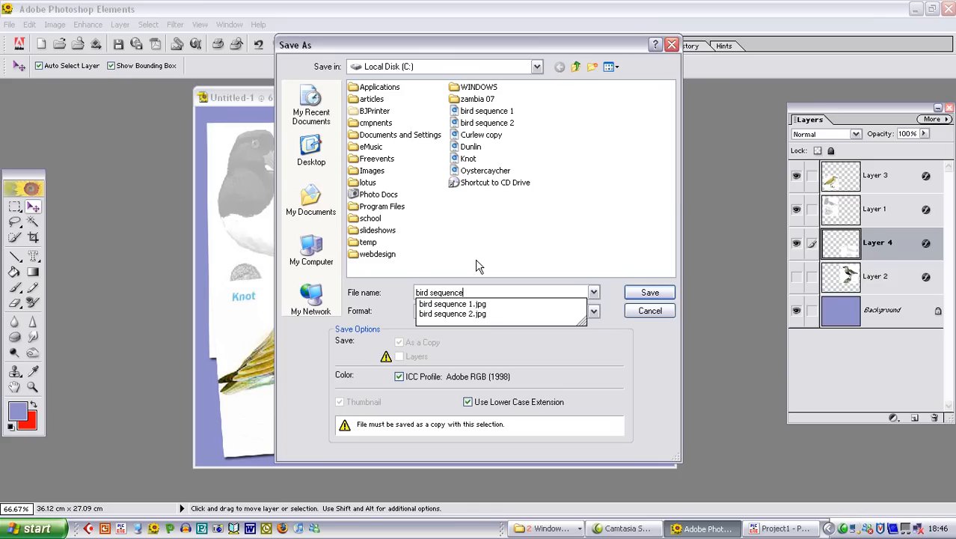
click(649, 291)
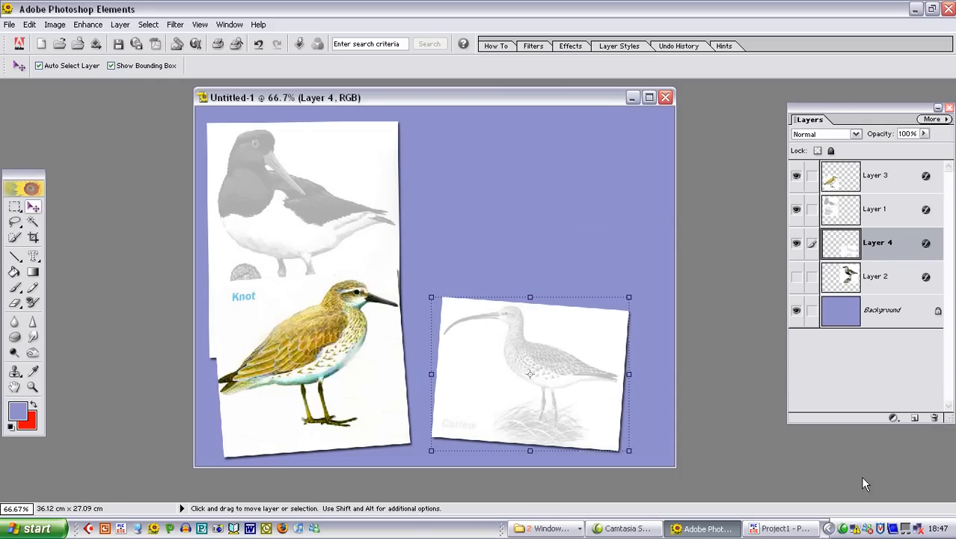
Make the Dunlin layer (Layer 2) visible and move it to the top of the Layers palette.
click(796, 276)
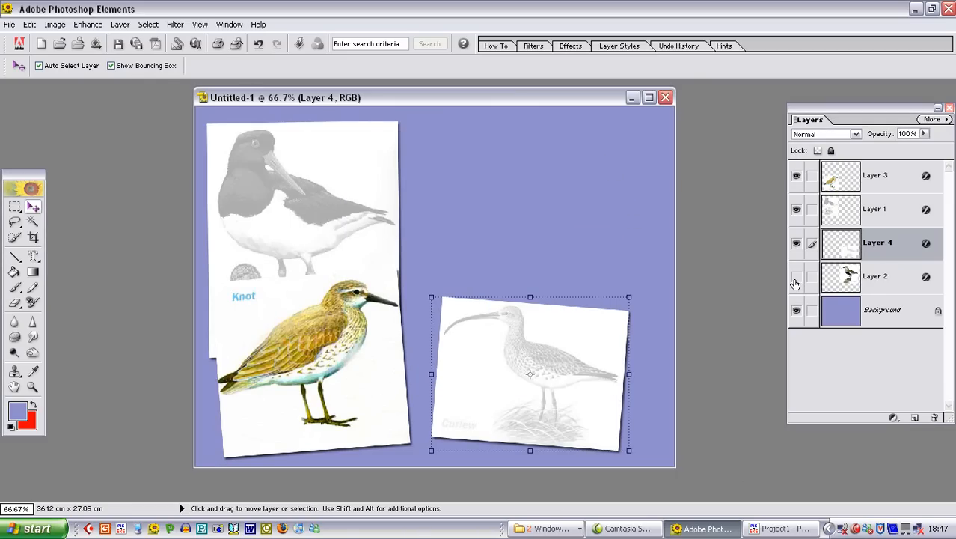
click(796, 279)
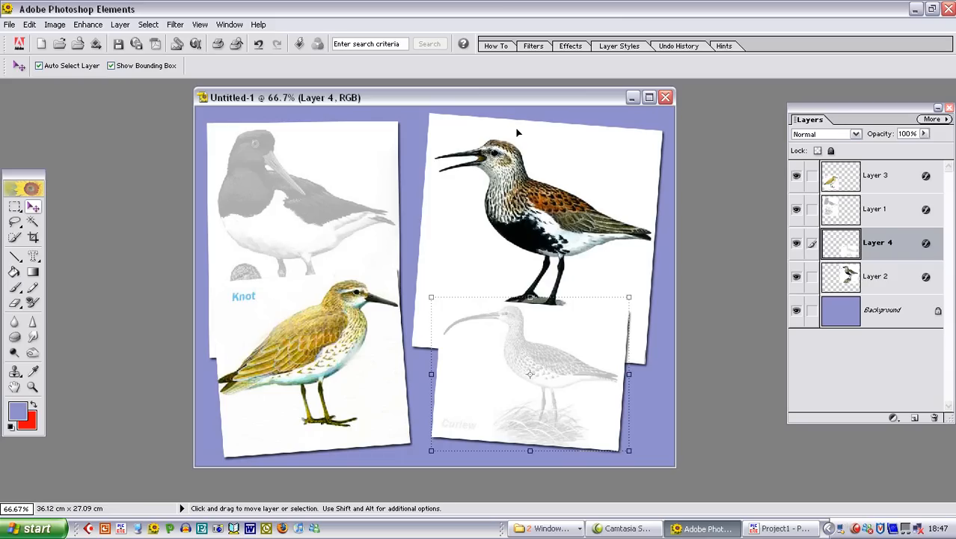
click(875, 276)
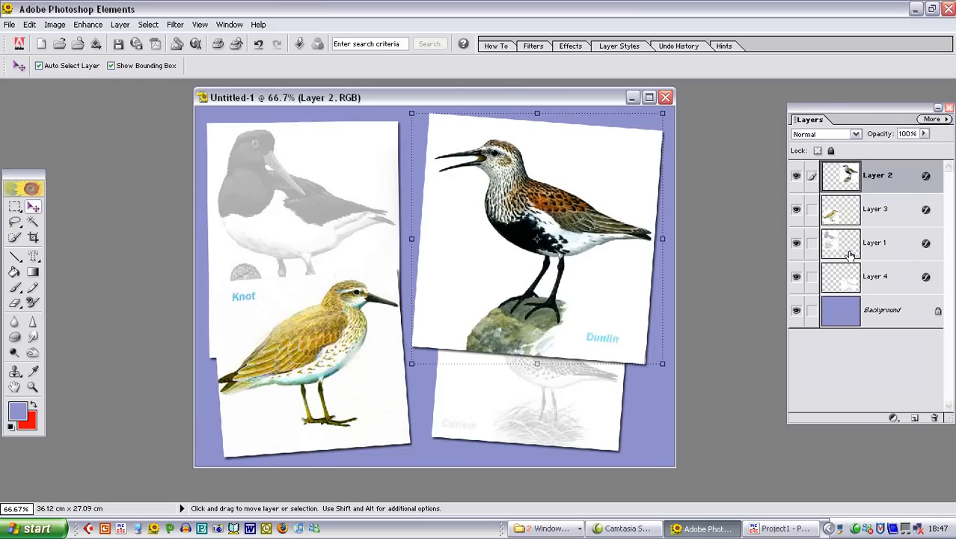
mouse_move(822, 307)
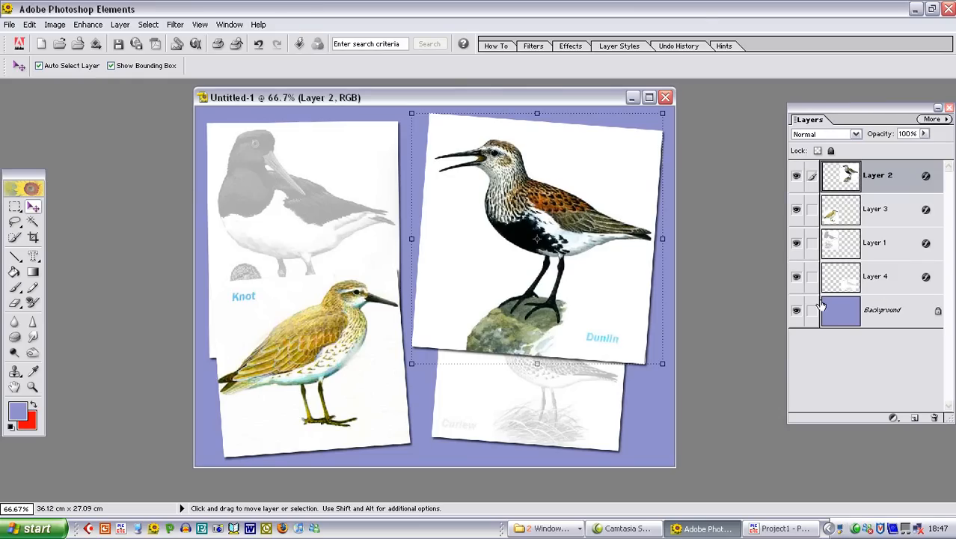
mouse_move(814, 298)
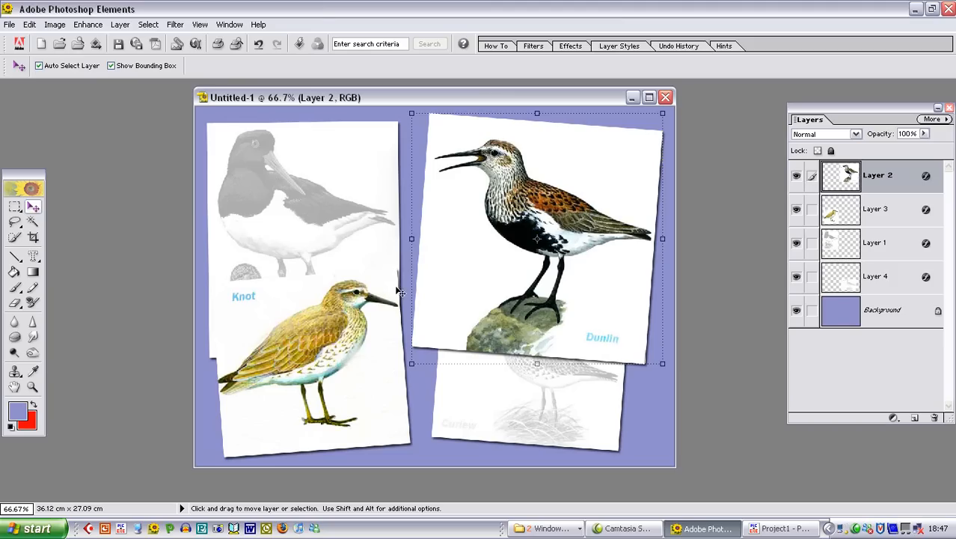
mouse_move(561, 222)
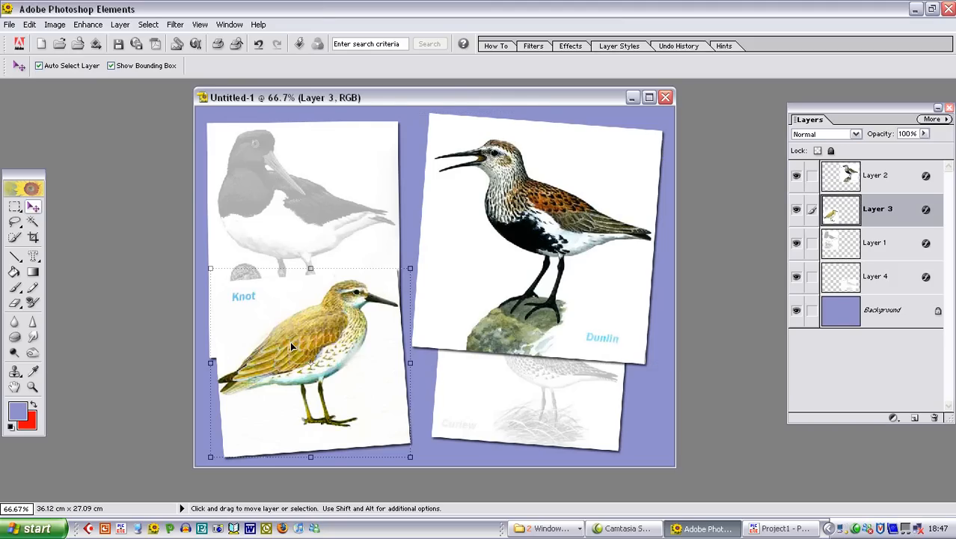
mouse_move(294, 339)
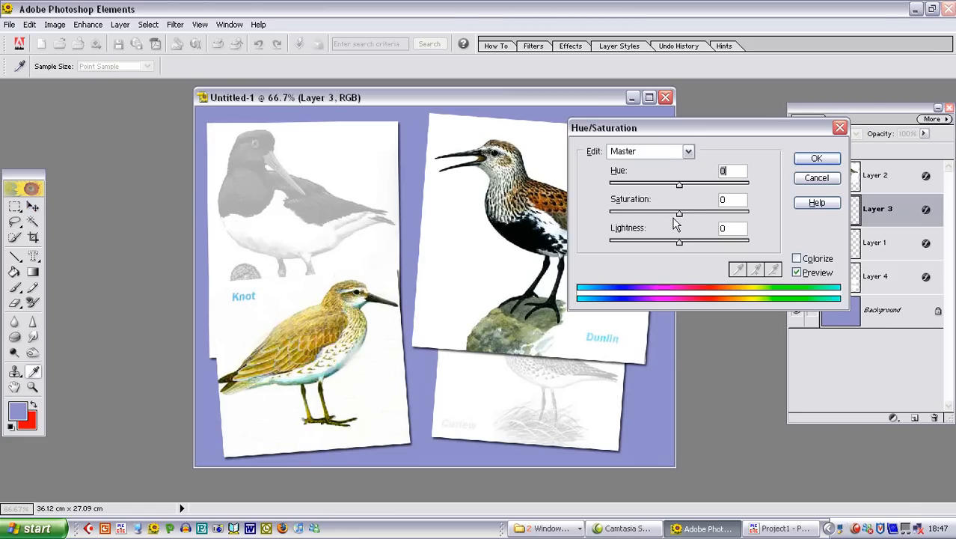
Fade the Knot illustration with Saturation -100 and Lightness +20, then begin Save As.
drag(680, 212, 621, 213)
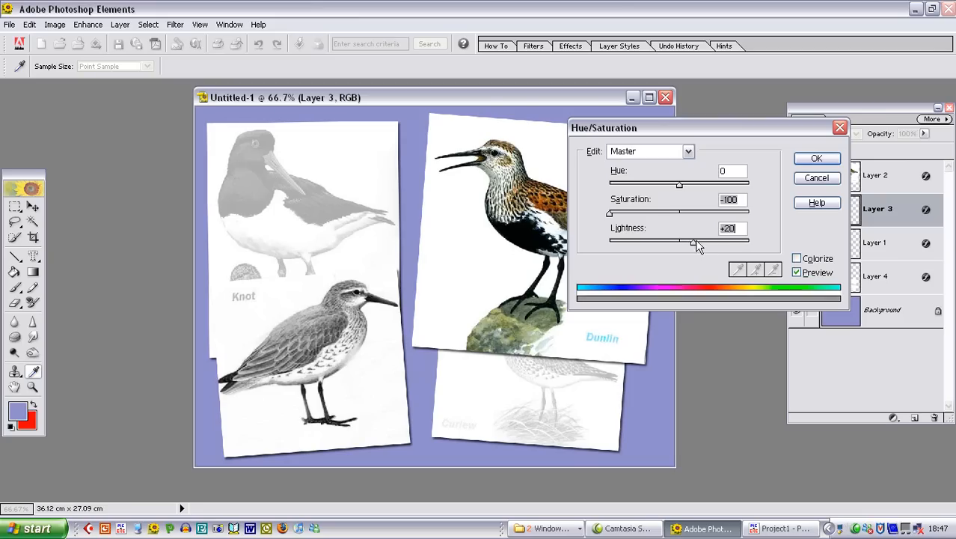
drag(692, 236, 724, 241)
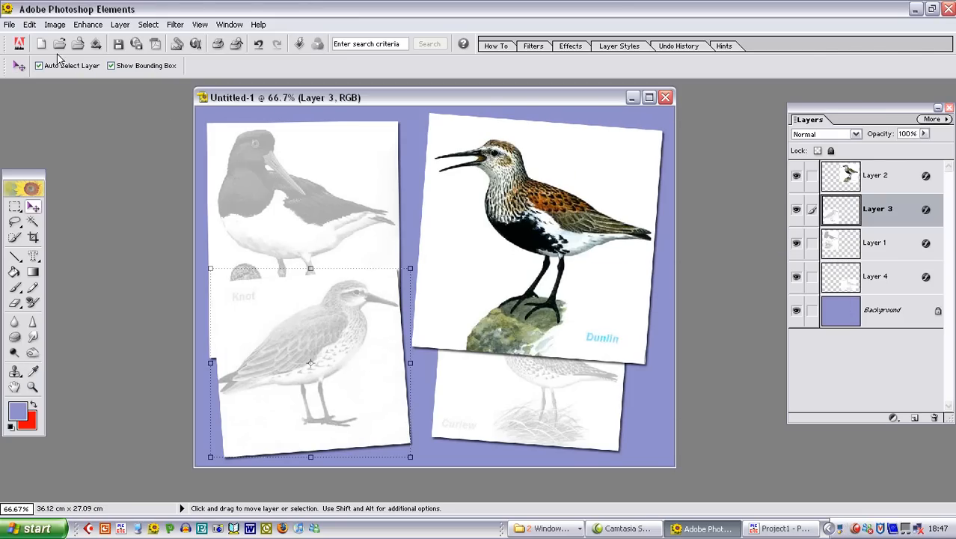
click(9, 24)
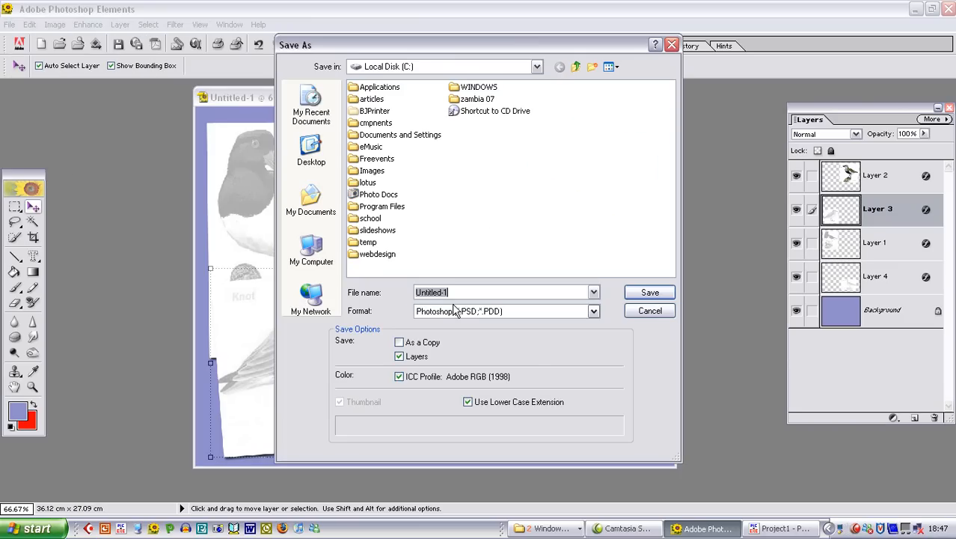
Save the composite as JPEG 'bird sequence 4' on drive C.
text(bird sequence 4)
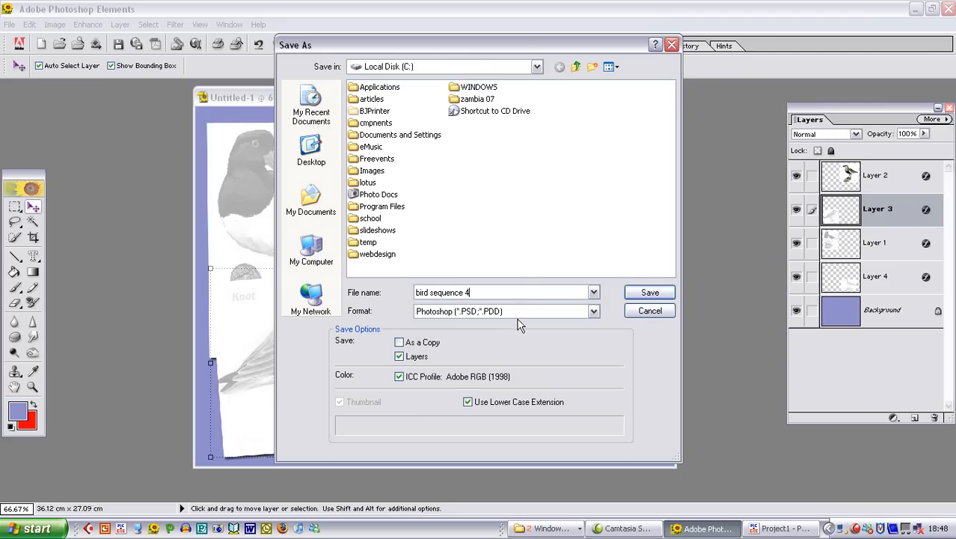
click(594, 310)
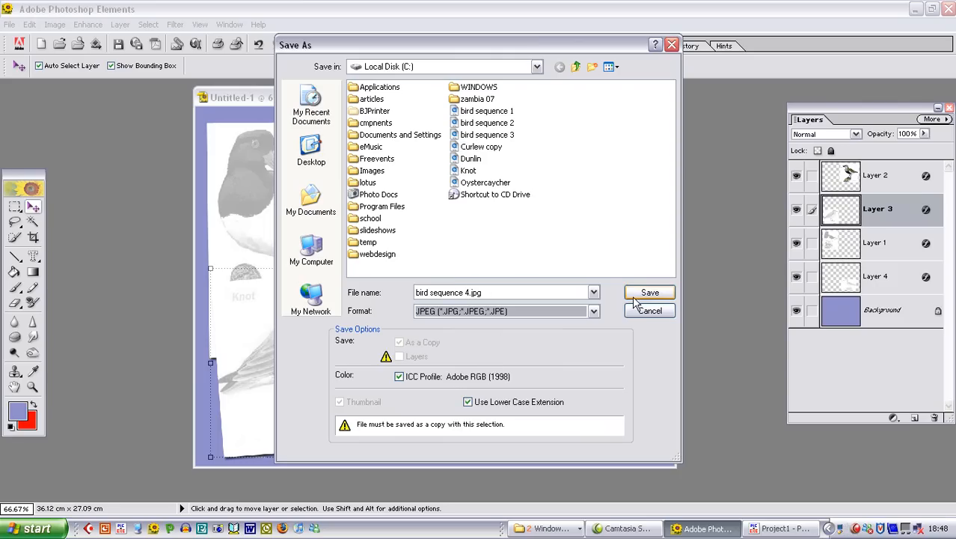
click(649, 292)
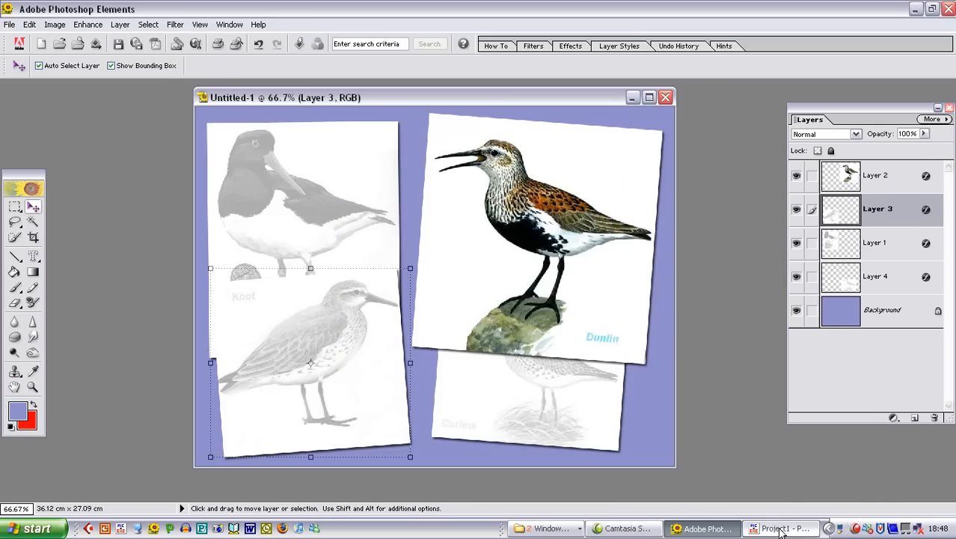
Add bird sequence 1.jpg through 4.jpg from drive C as slides 1–4.
click(781, 529)
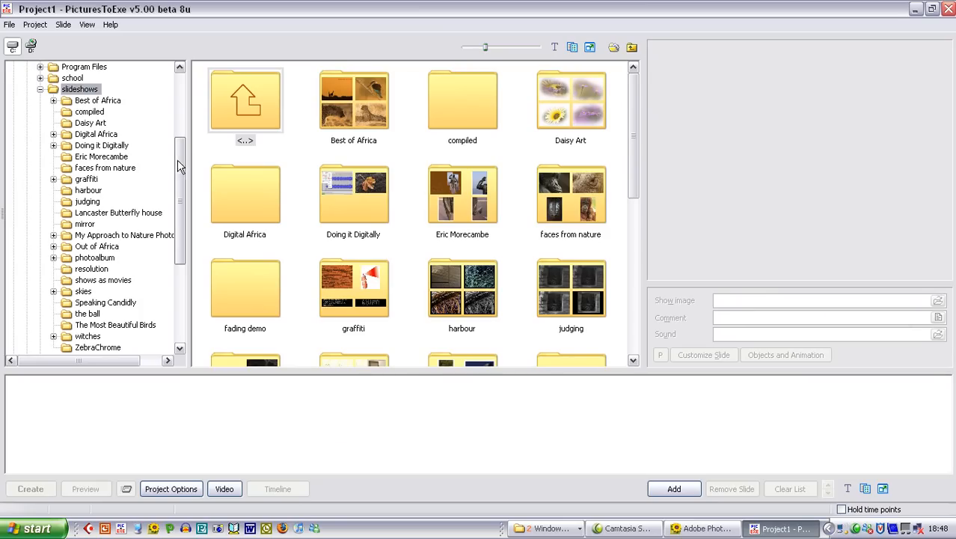
click(73, 100)
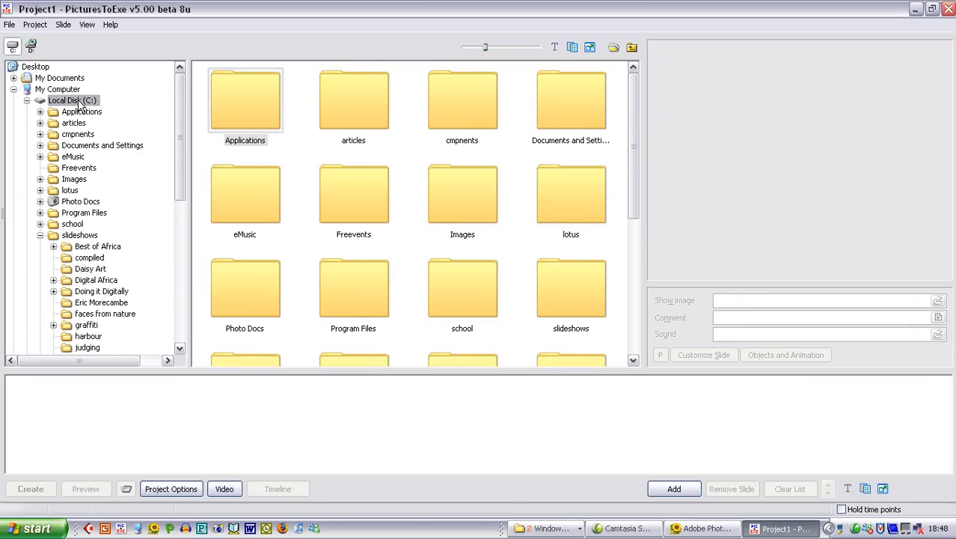
scroll(down, 3)
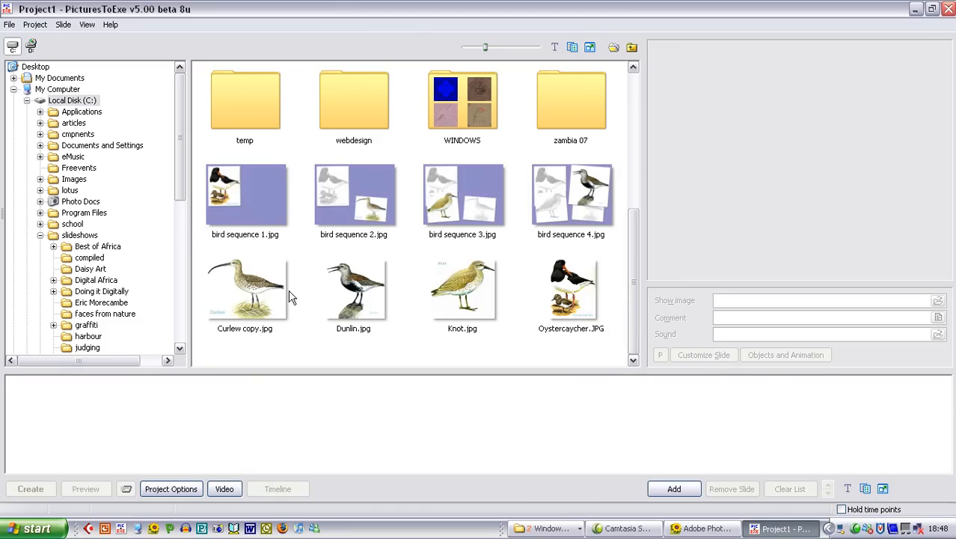
mouse_move(354, 217)
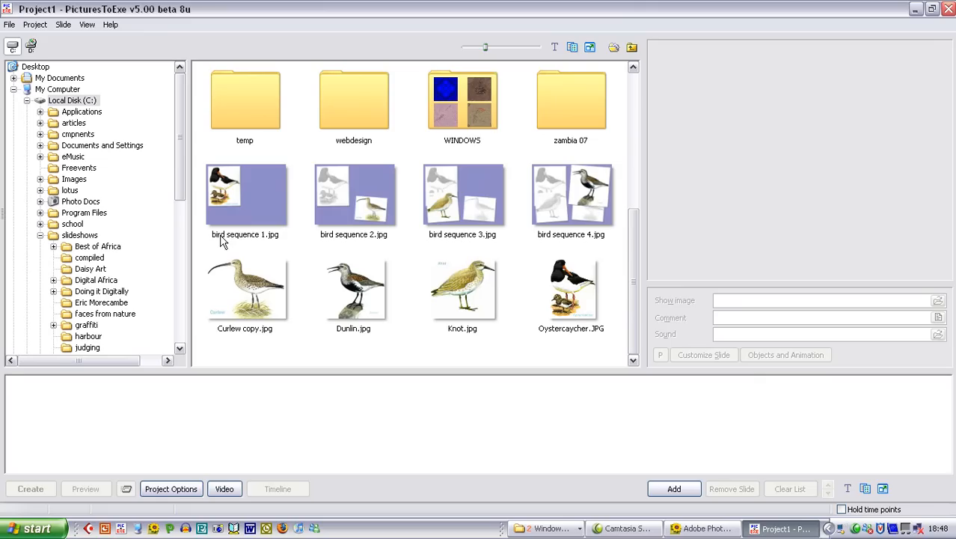
click(245, 195)
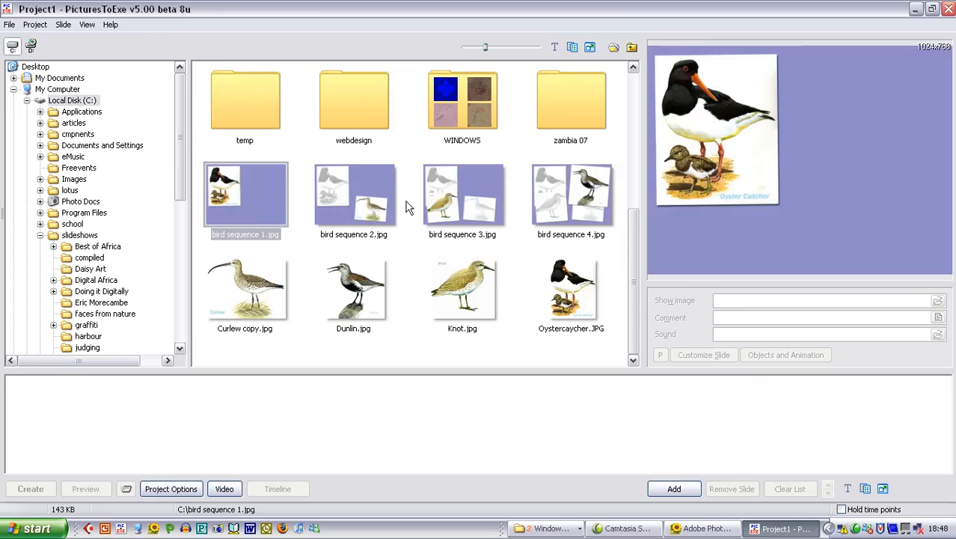
click(571, 194)
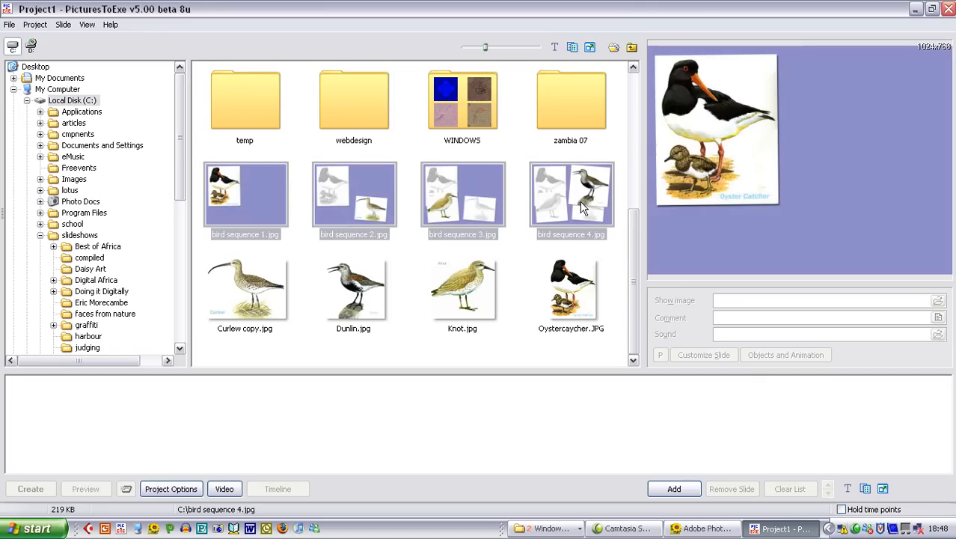
click(244, 195)
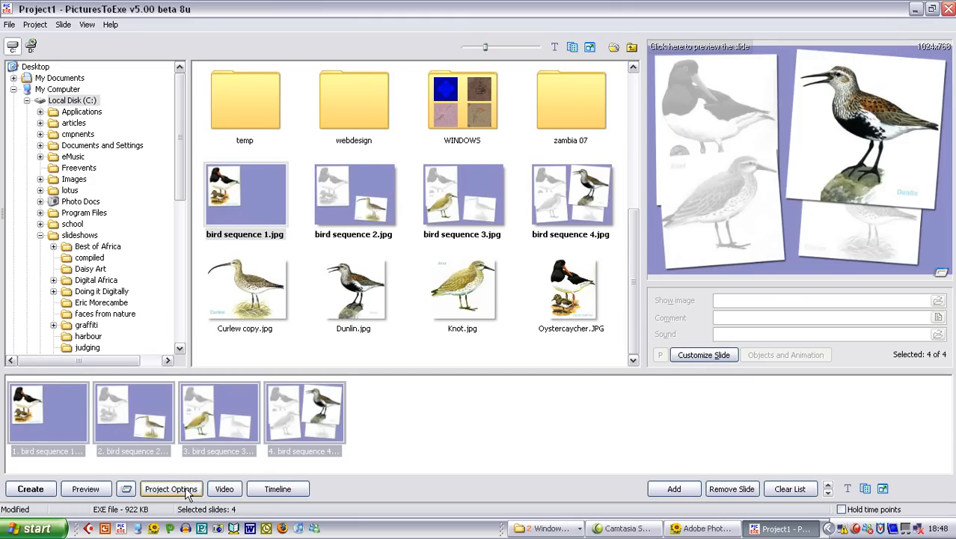
Restrict the project's transitions to Fade in/out only, with a 1500 ms duration.
click(171, 489)
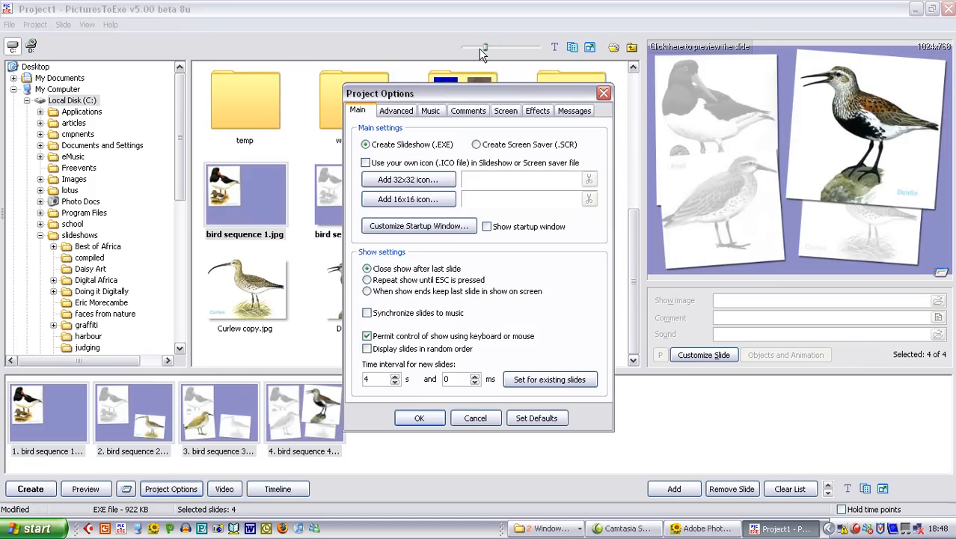
click(538, 110)
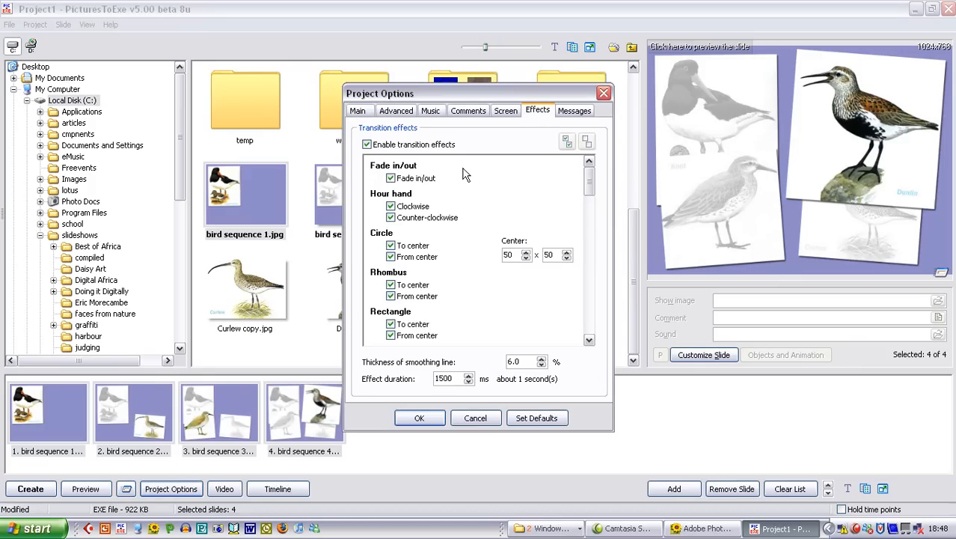
mouse_move(362, 240)
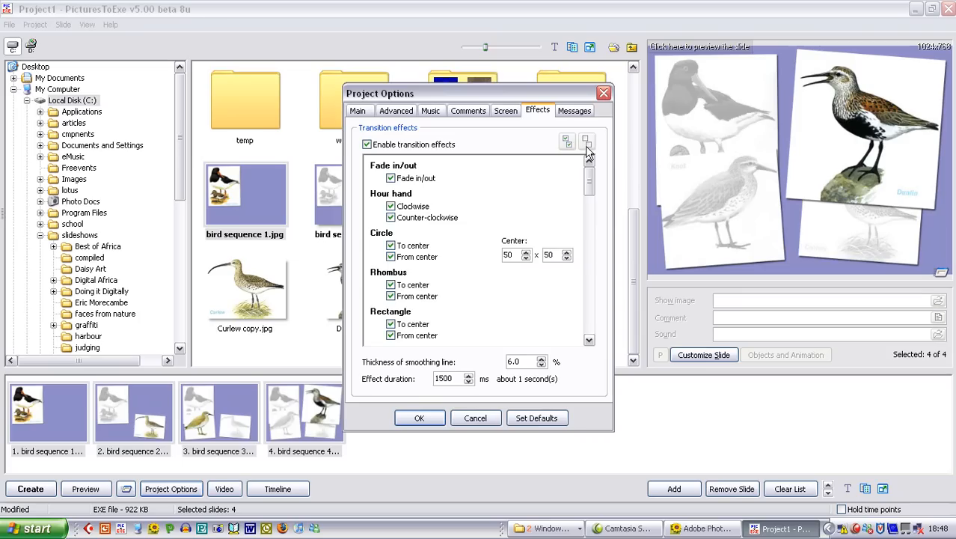
click(587, 141)
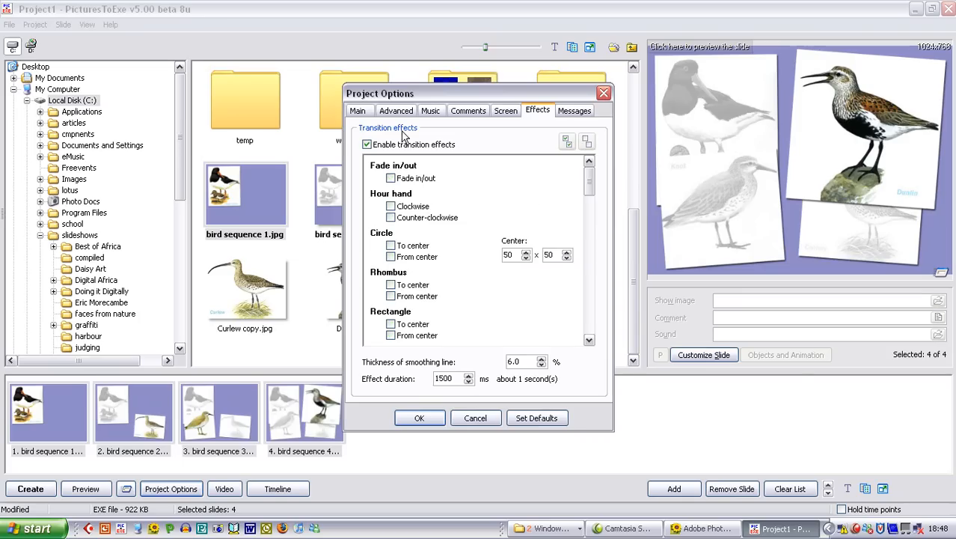
click(389, 178)
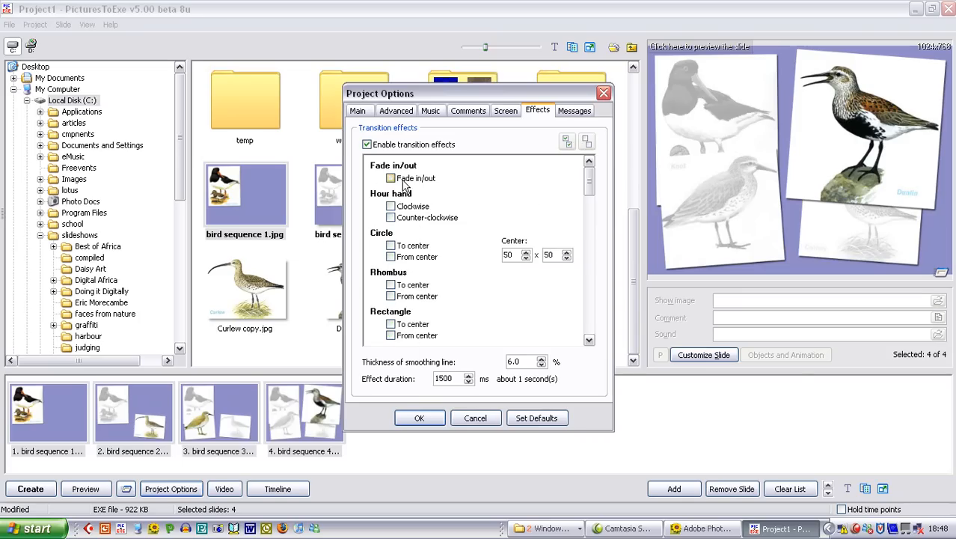
click(389, 178)
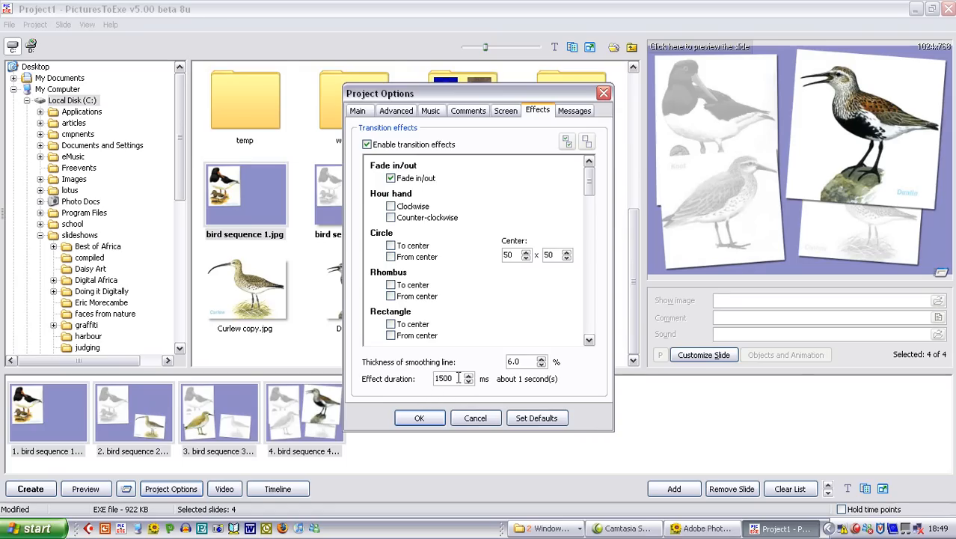
mouse_move(466, 374)
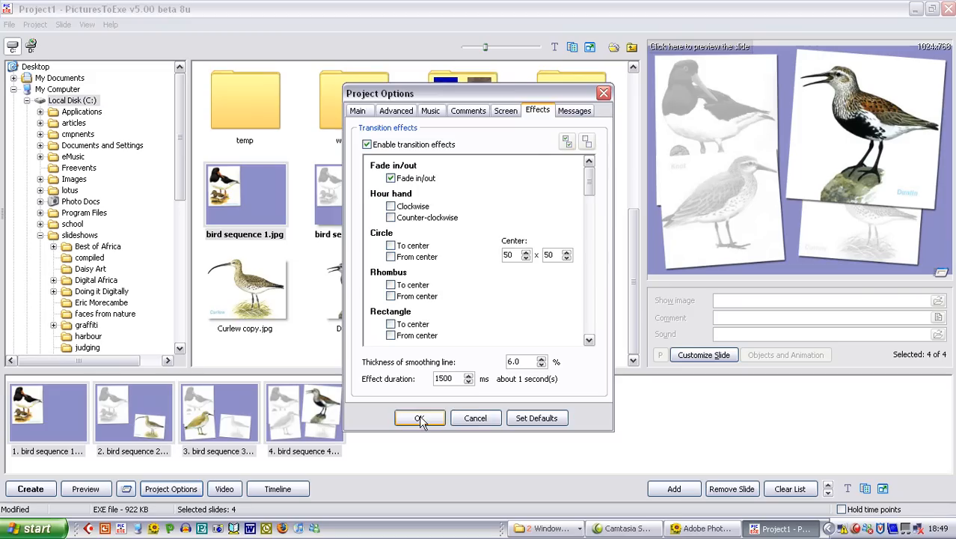
click(419, 417)
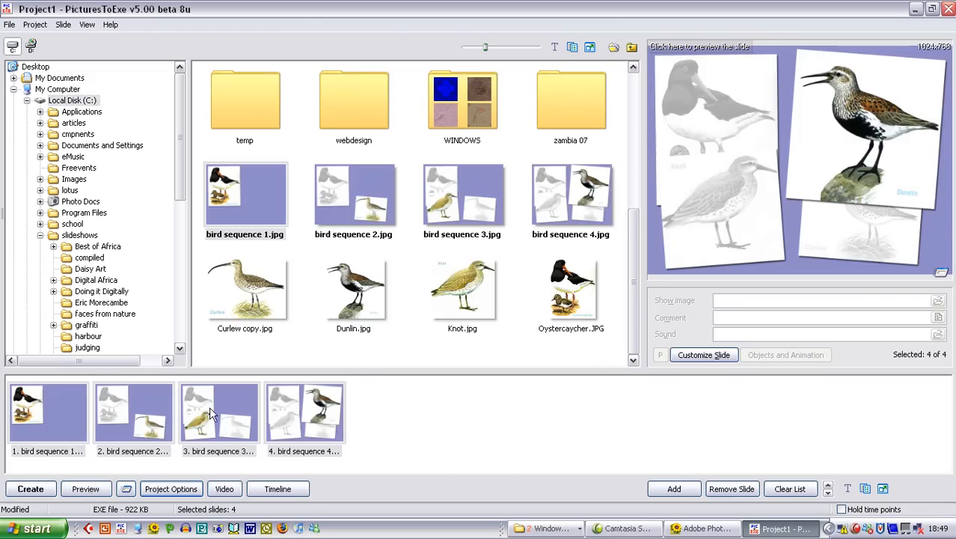
mouse_move(58, 449)
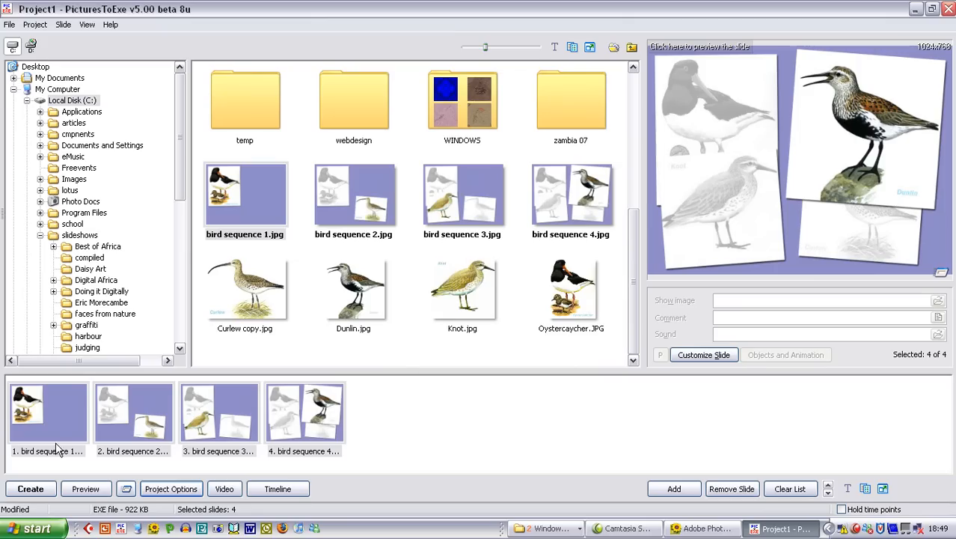
mouse_move(60, 423)
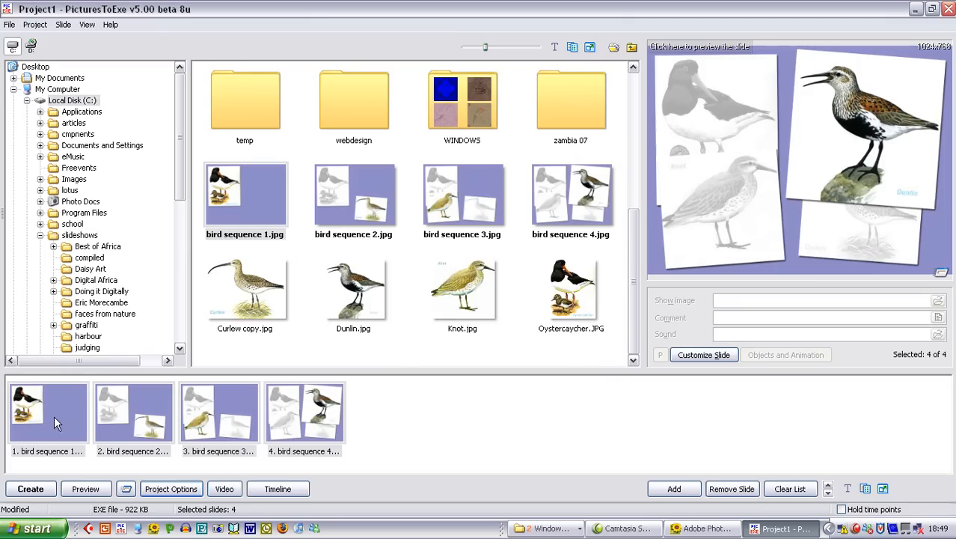
mouse_move(139, 425)
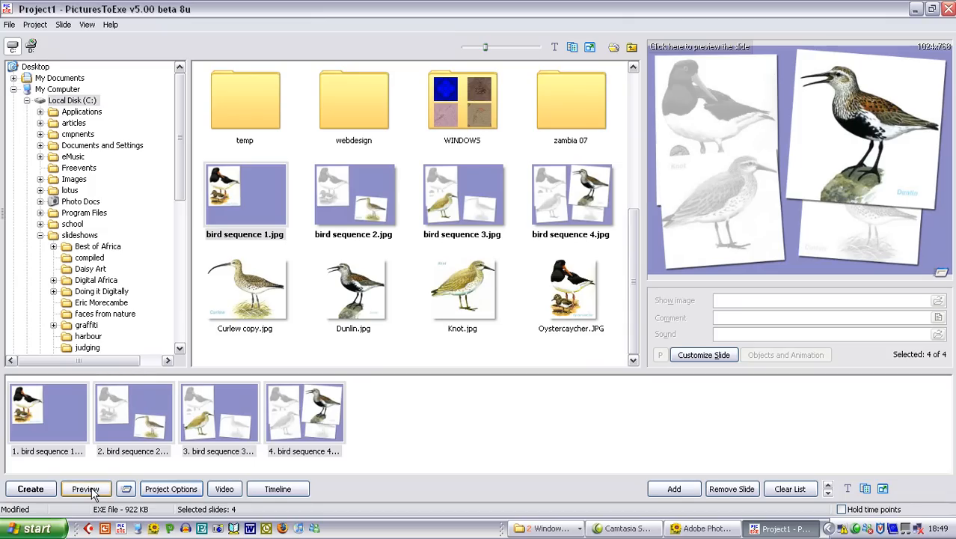
click(84, 488)
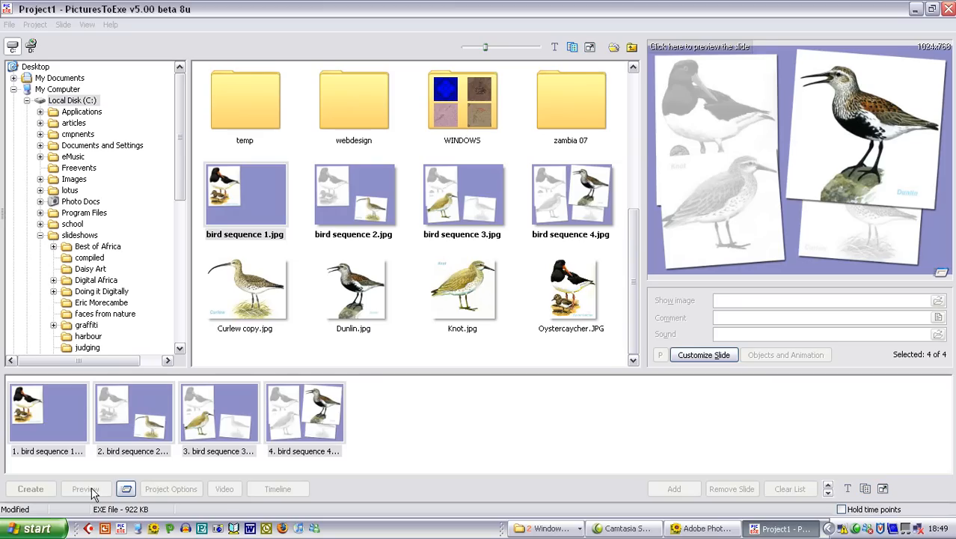
click(84, 489)
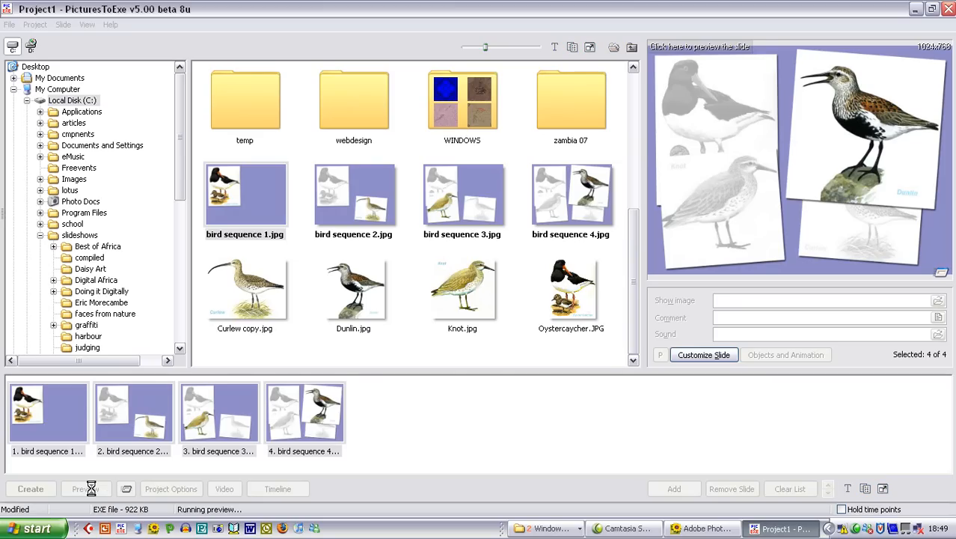
click(84, 489)
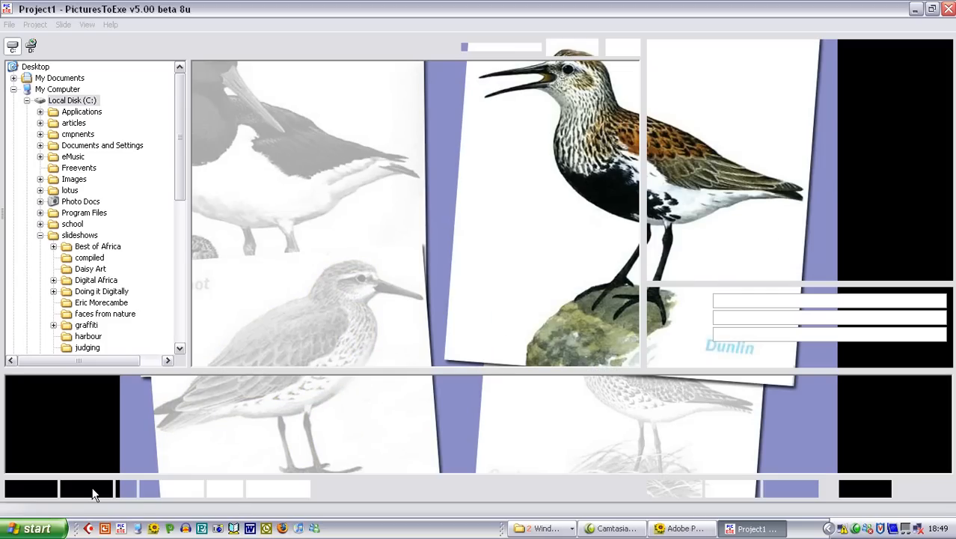
click(85, 489)
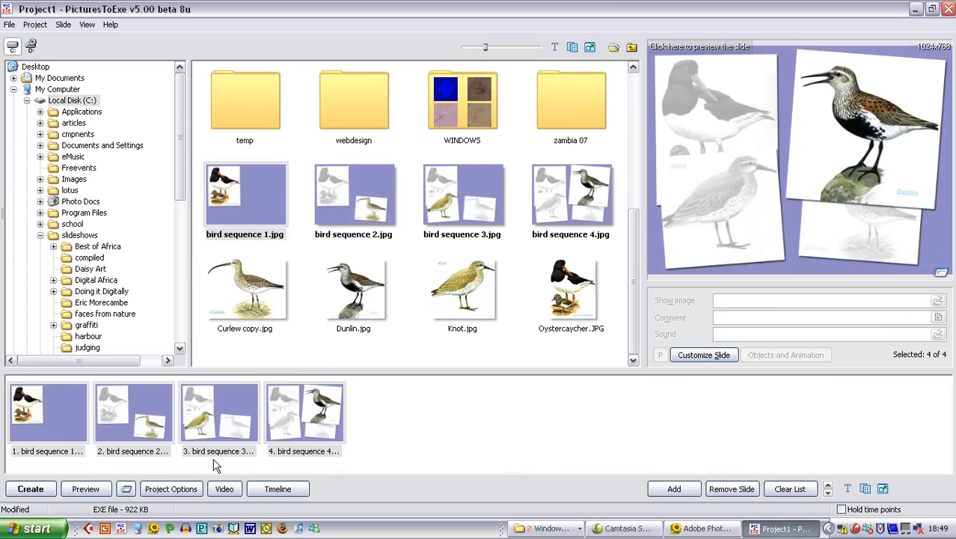
mouse_move(645, 490)
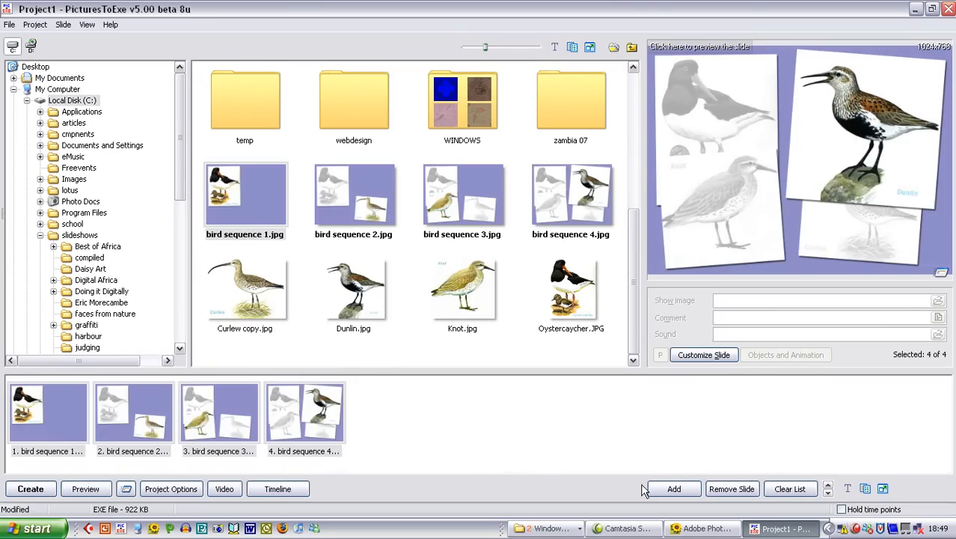